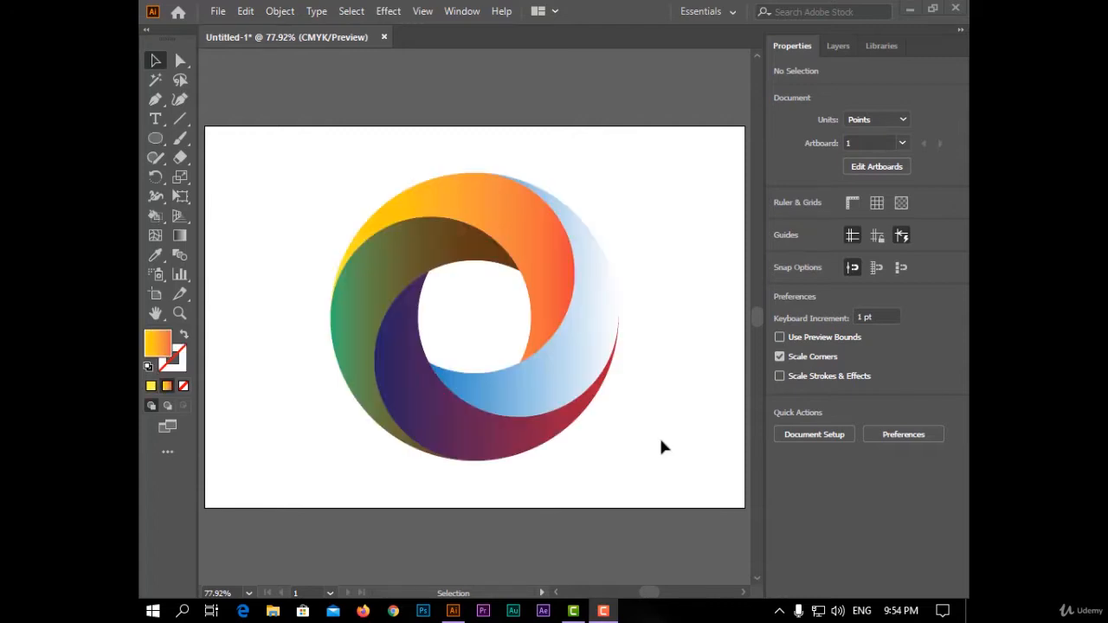
{"action": "mouse_move", "coordinate": [840, 56]}
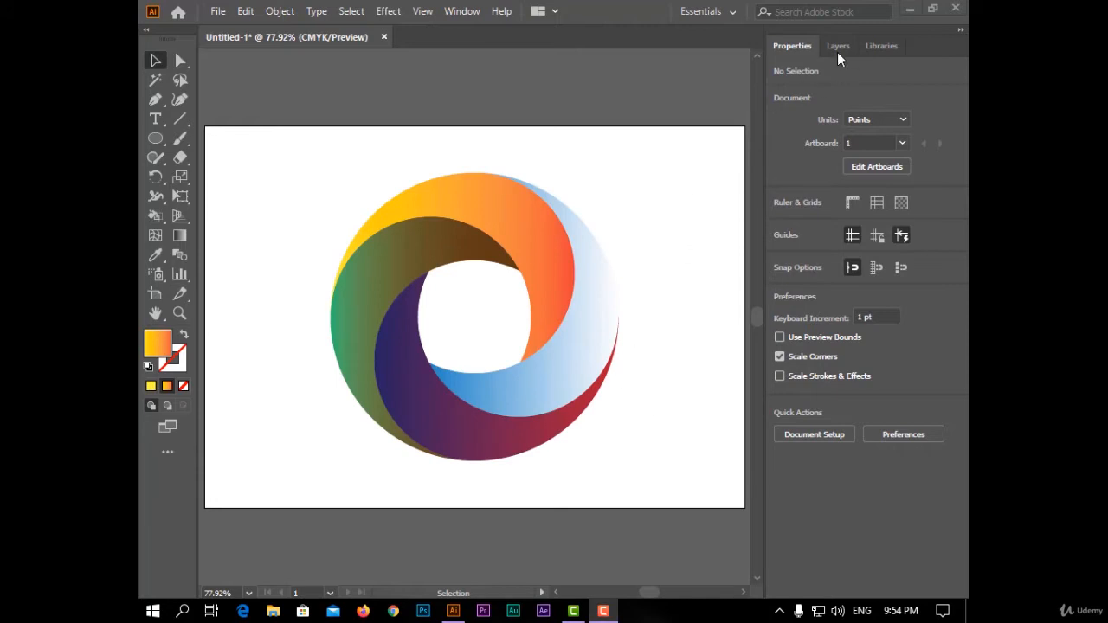
{"action": "mouse_move", "coordinate": [667, 82]}
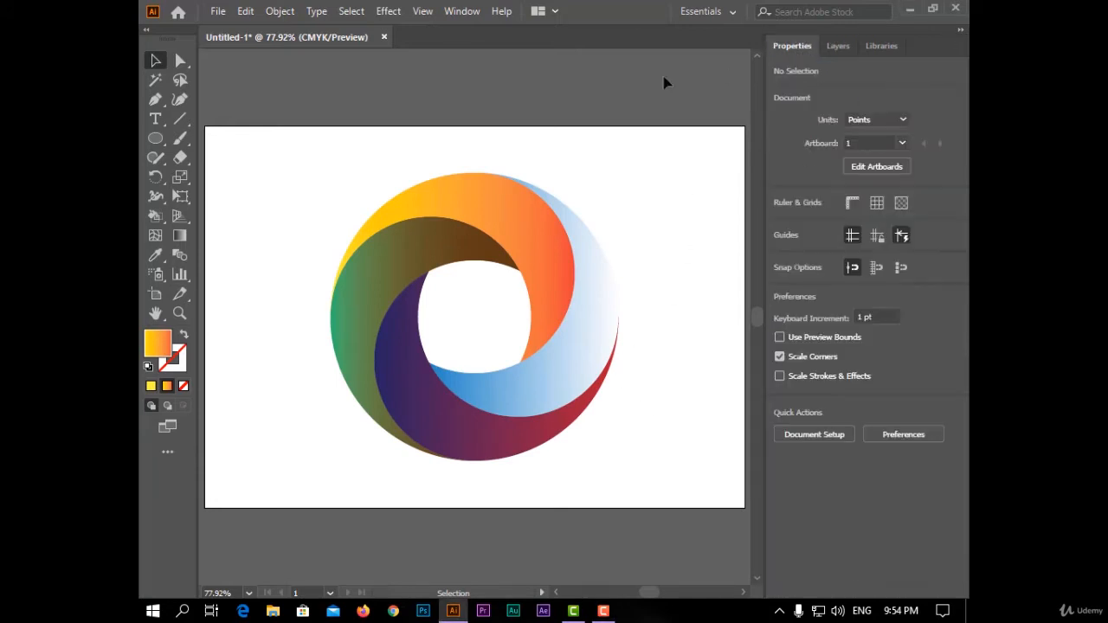
Open the Layers panel from the Window menu.
{"action": "left_click", "coordinate": [462, 10]}
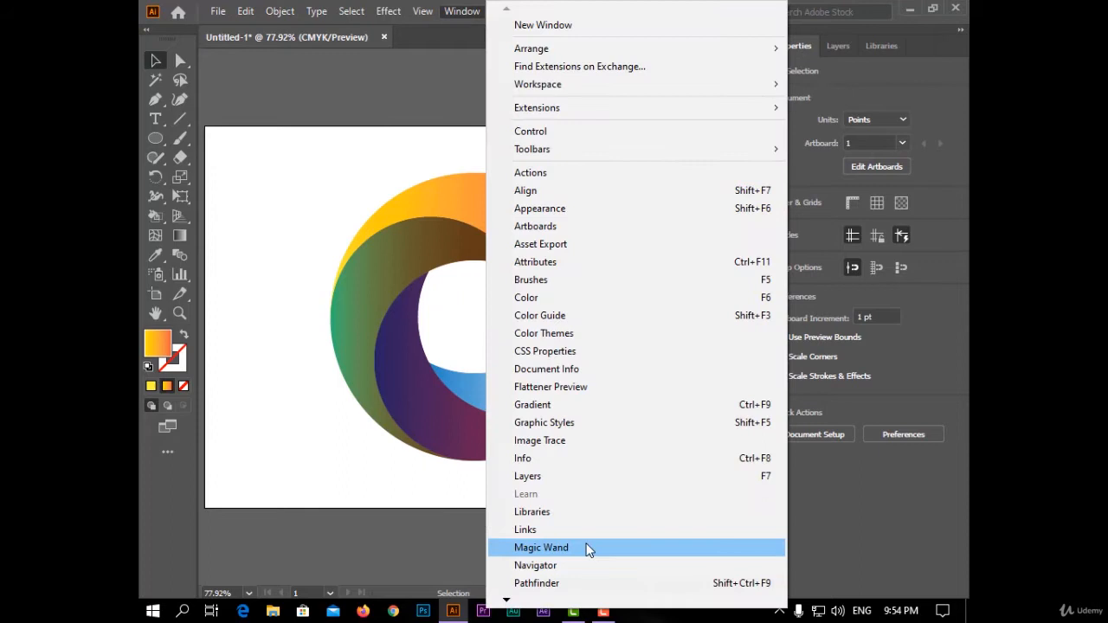
{"action": "left_click", "coordinate": [838, 46]}
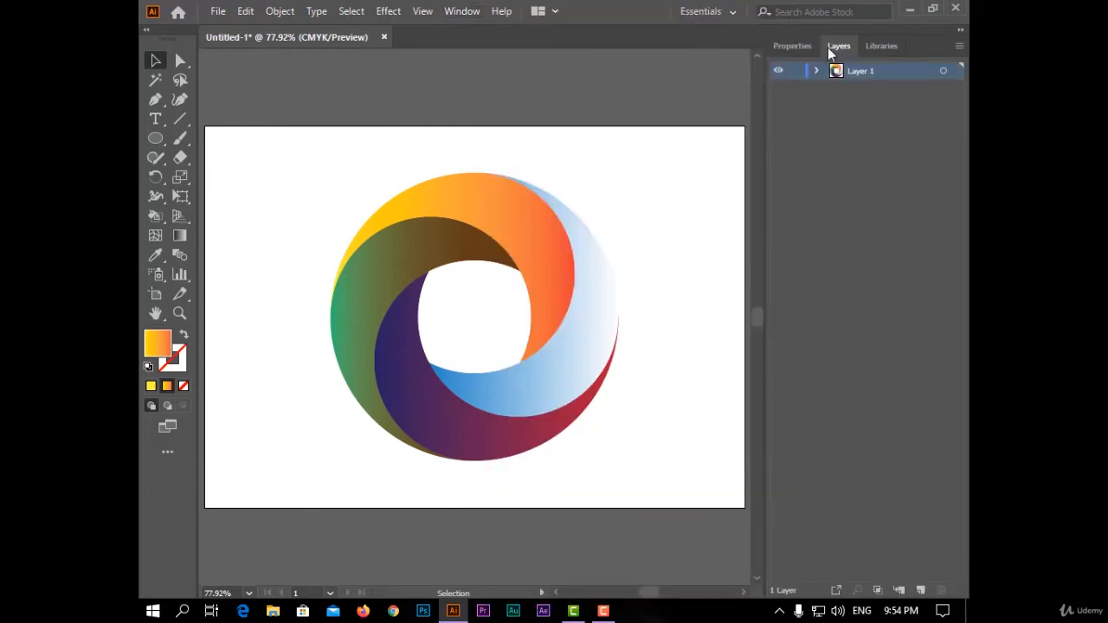
{"action": "mouse_move", "coordinate": [827, 103]}
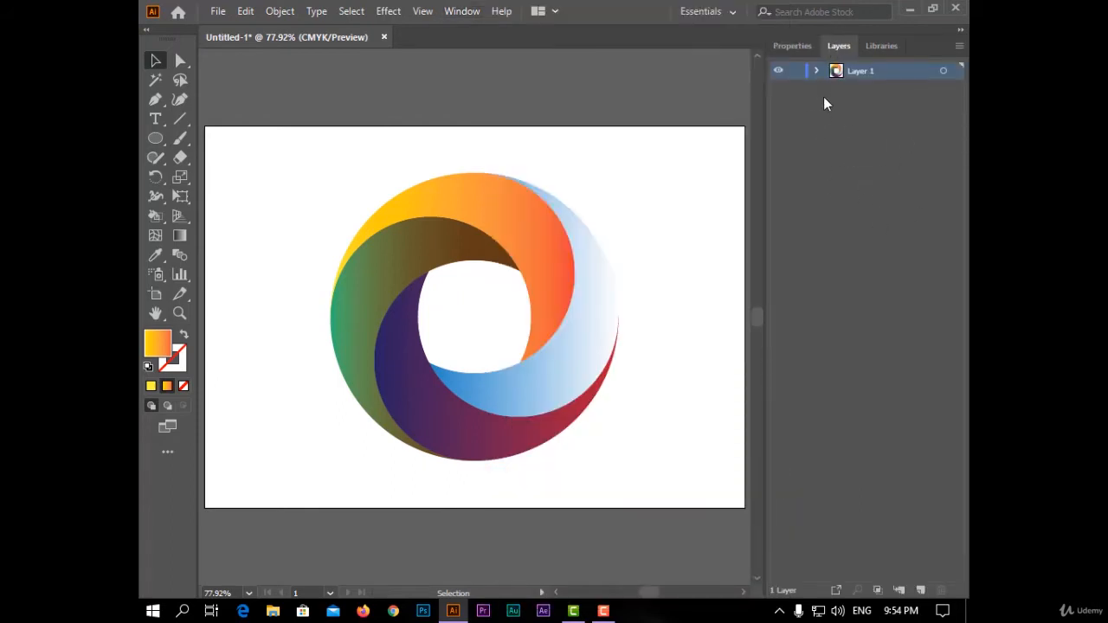
Expand Layer 1 to reveal its five swirl paths.
{"action": "left_click", "coordinate": [817, 70]}
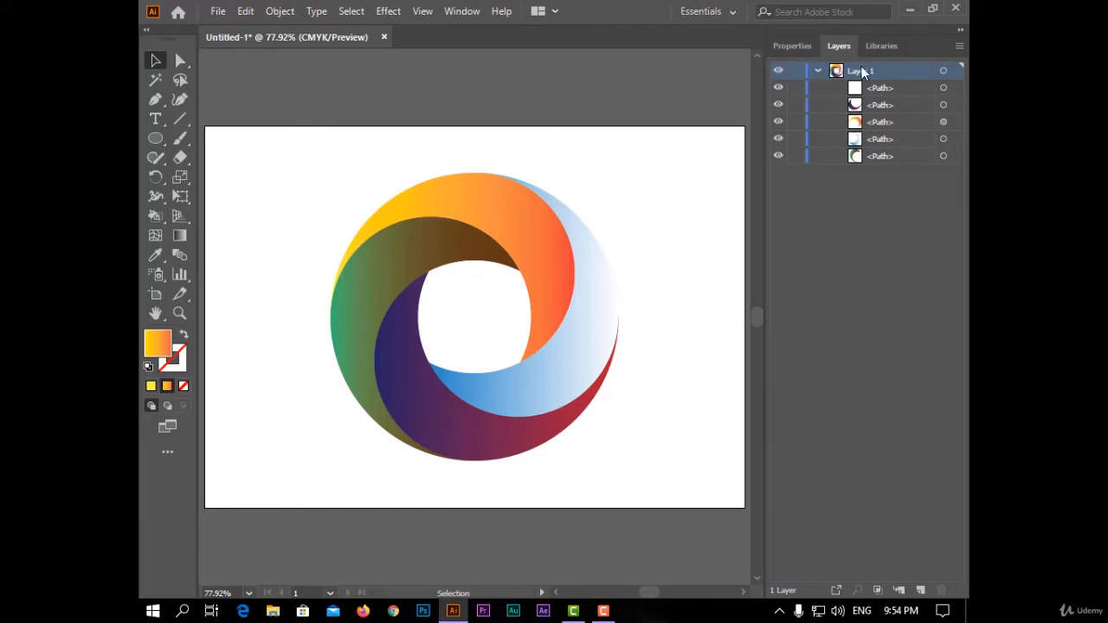
{"action": "mouse_move", "coordinate": [843, 93]}
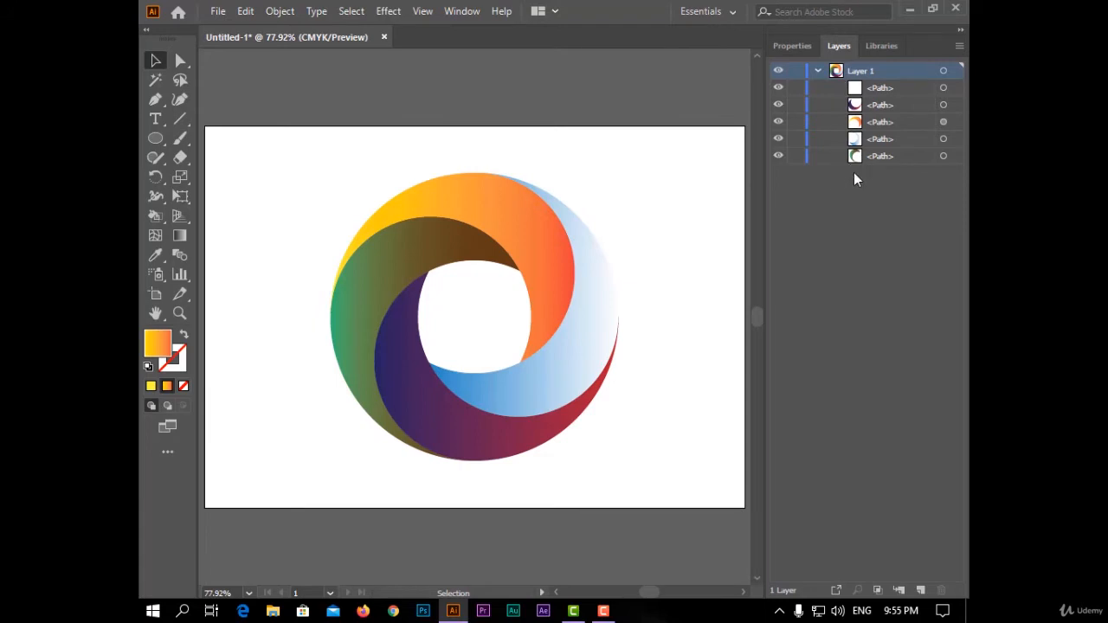
{"action": "mouse_move", "coordinate": [777, 76]}
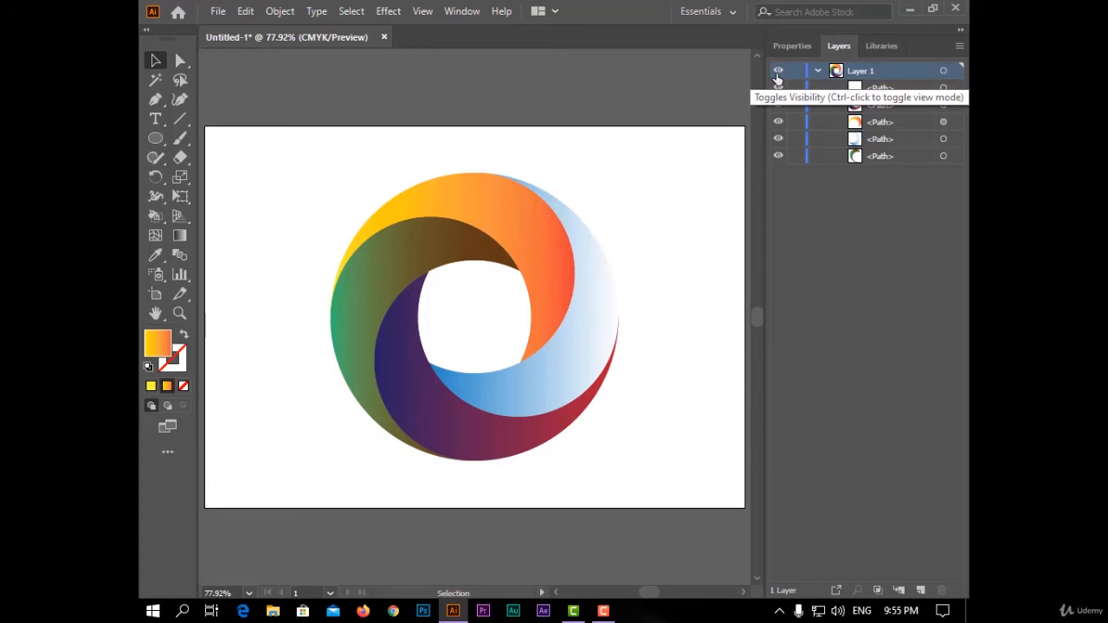
{"action": "left_click", "coordinate": [777, 76]}
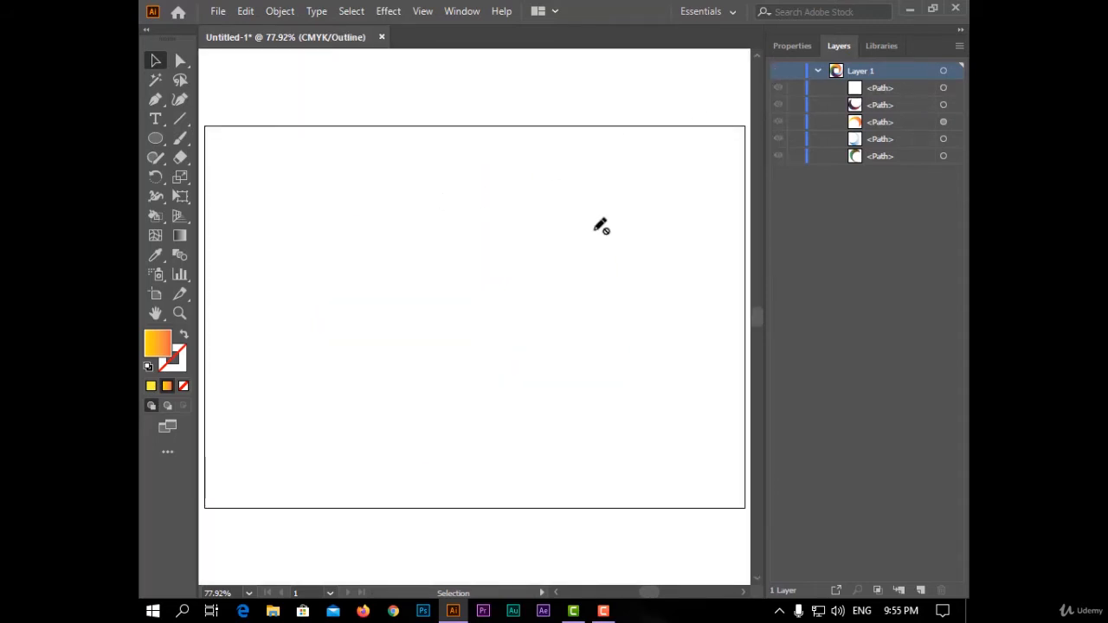
{"action": "key", "text": "ctrl+y"}
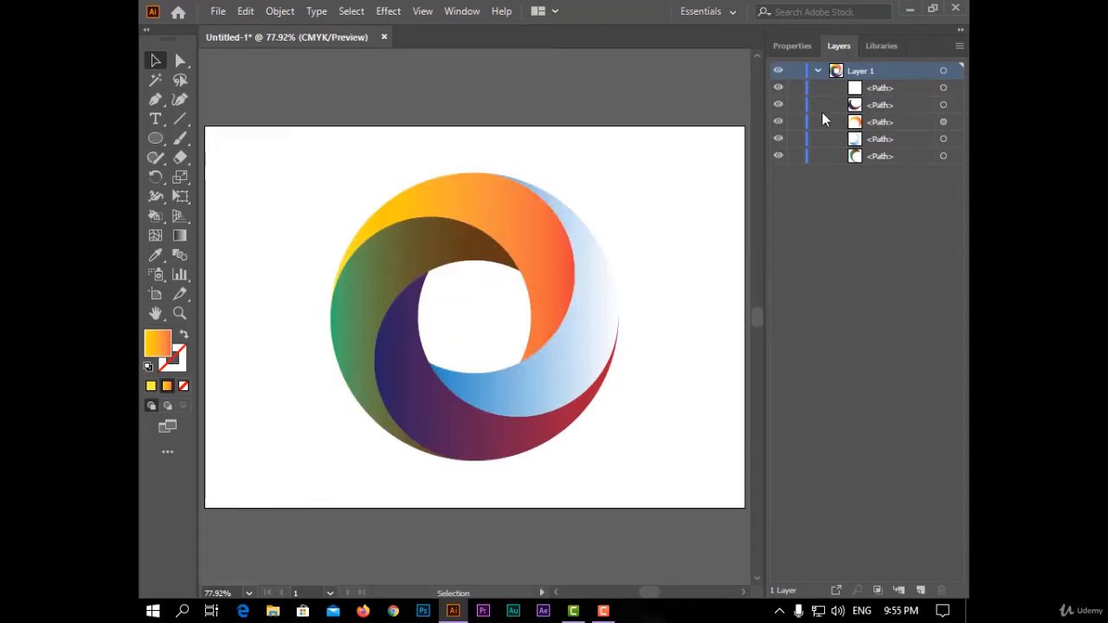
{"action": "left_click", "coordinate": [777, 121]}
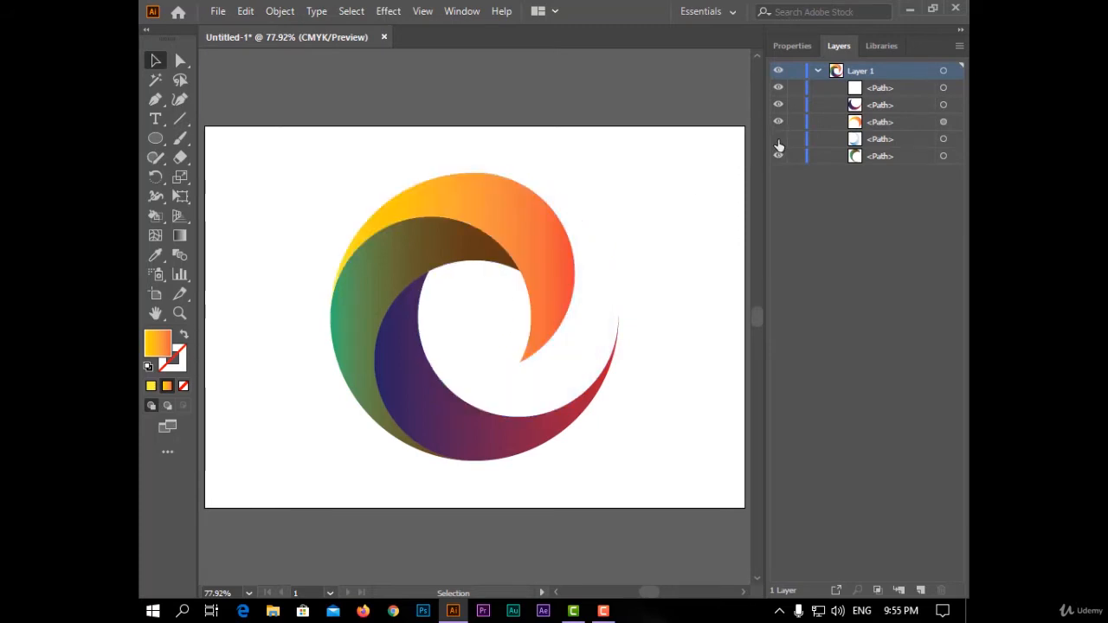
{"action": "left_click", "coordinate": [777, 87]}
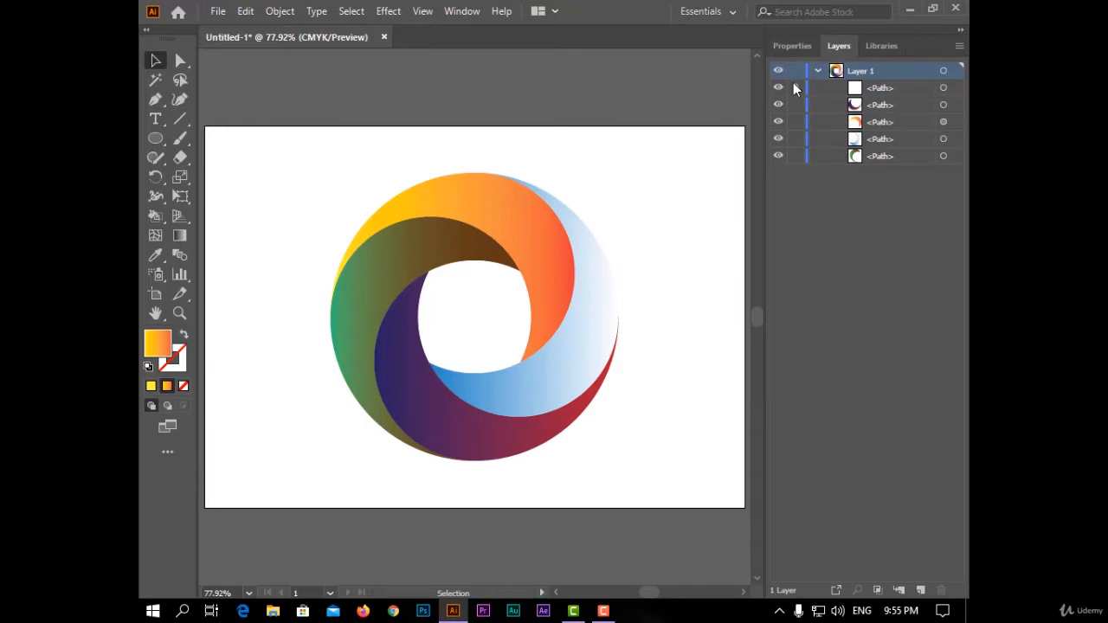
{"action": "left_click", "coordinate": [795, 70]}
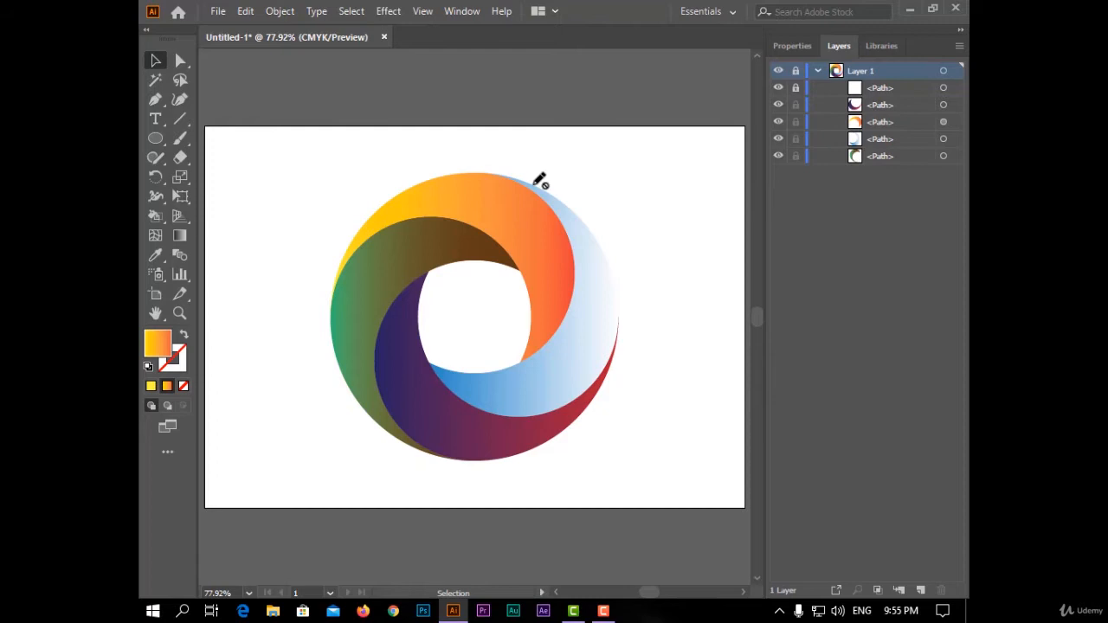
{"action": "mouse_move", "coordinate": [605, 190]}
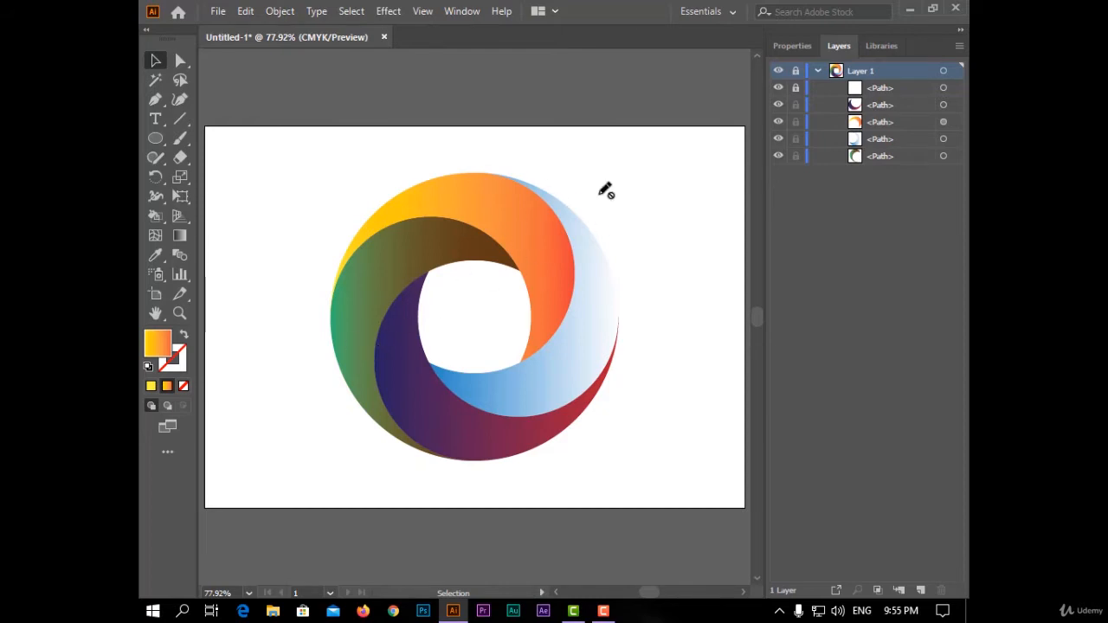
{"action": "mouse_move", "coordinate": [594, 182]}
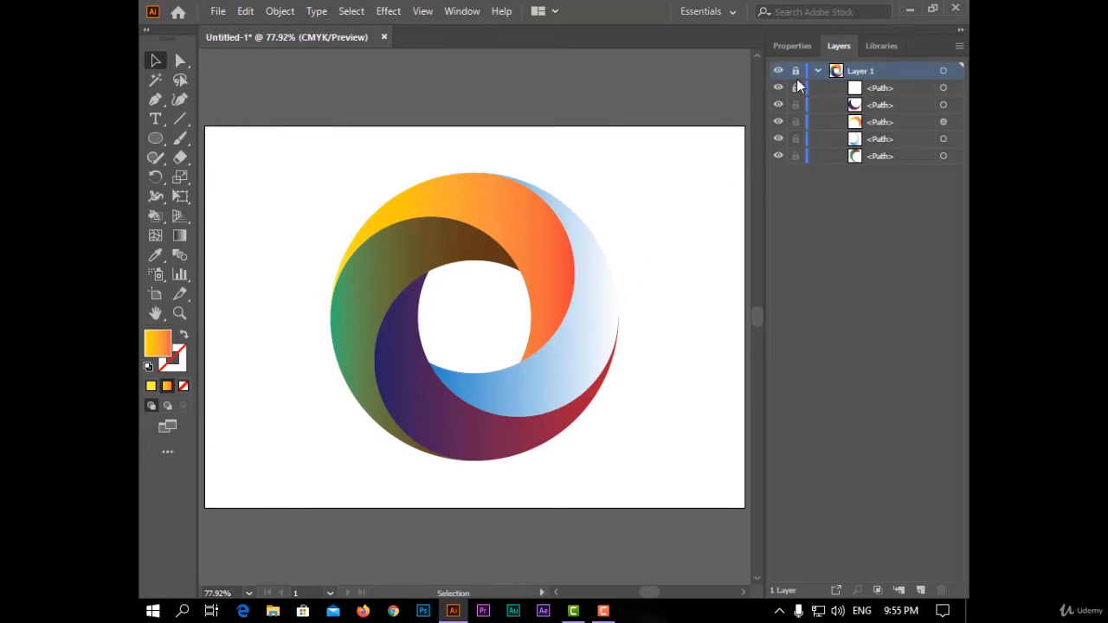
{"action": "left_click", "coordinate": [795, 70]}
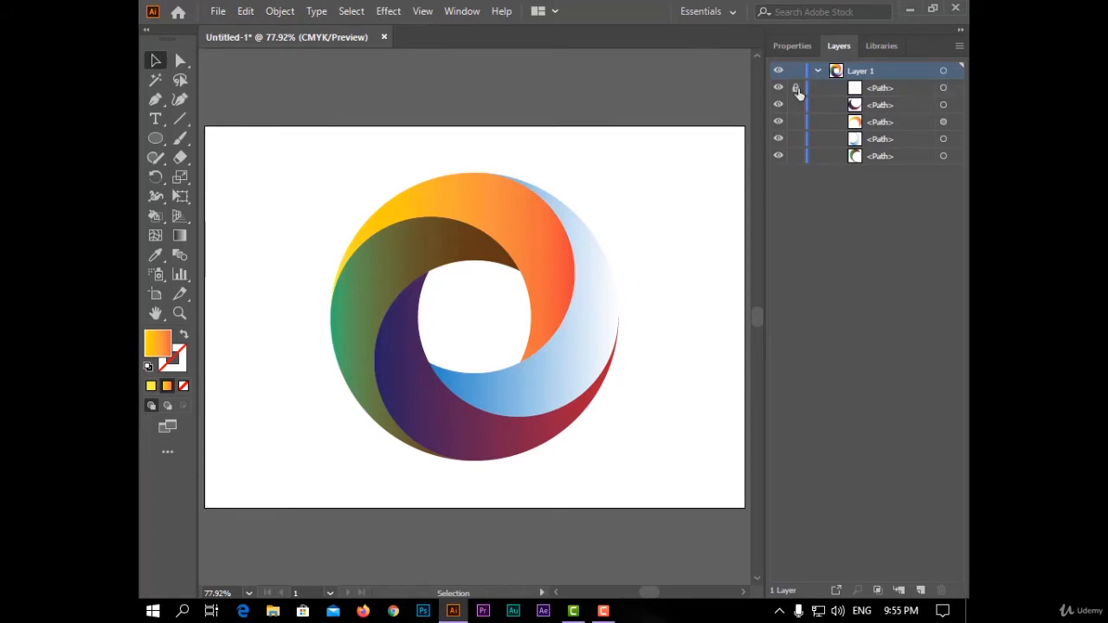
{"action": "mouse_move", "coordinate": [915, 91]}
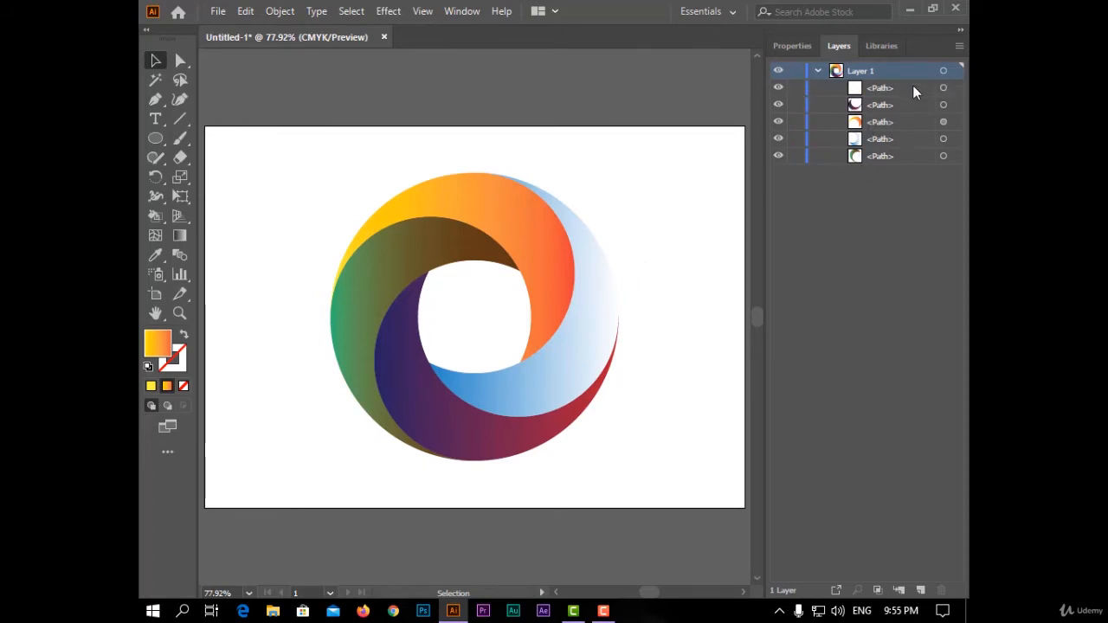
Target the white inner square, orange and light blue crescents, then the green crescent's row.
{"action": "left_click", "coordinate": [944, 87]}
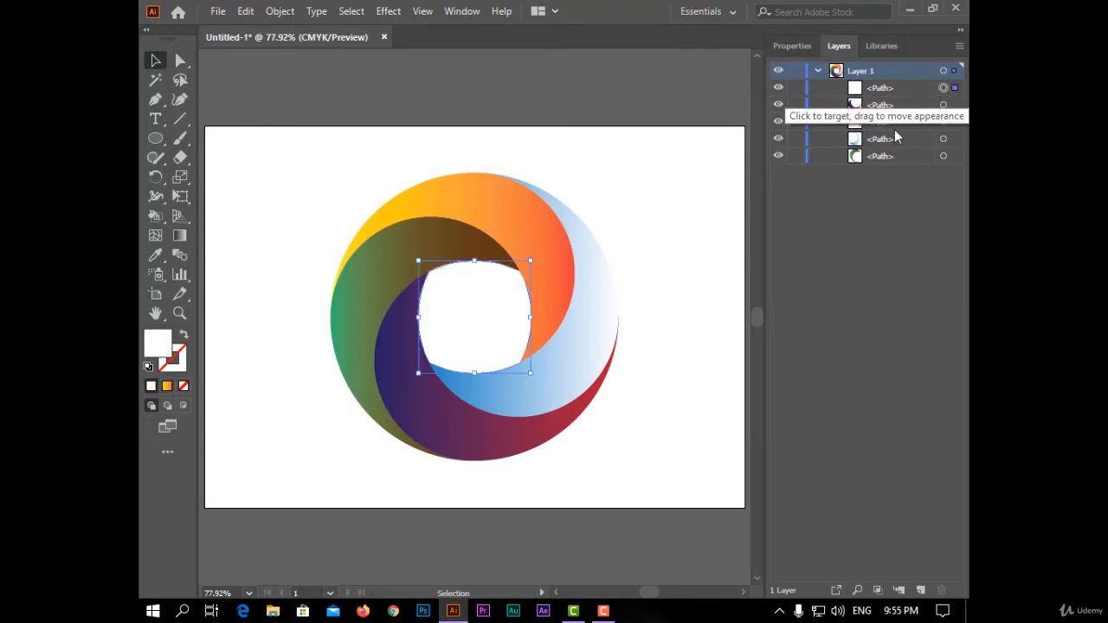
{"action": "mouse_move", "coordinate": [575, 210]}
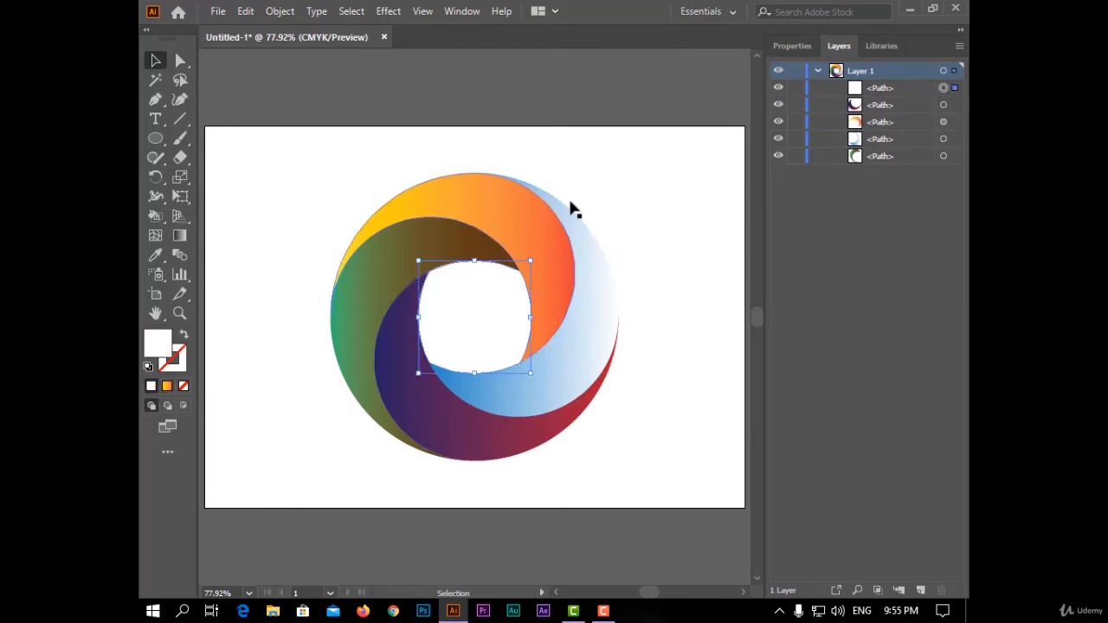
{"action": "mouse_move", "coordinate": [941, 124]}
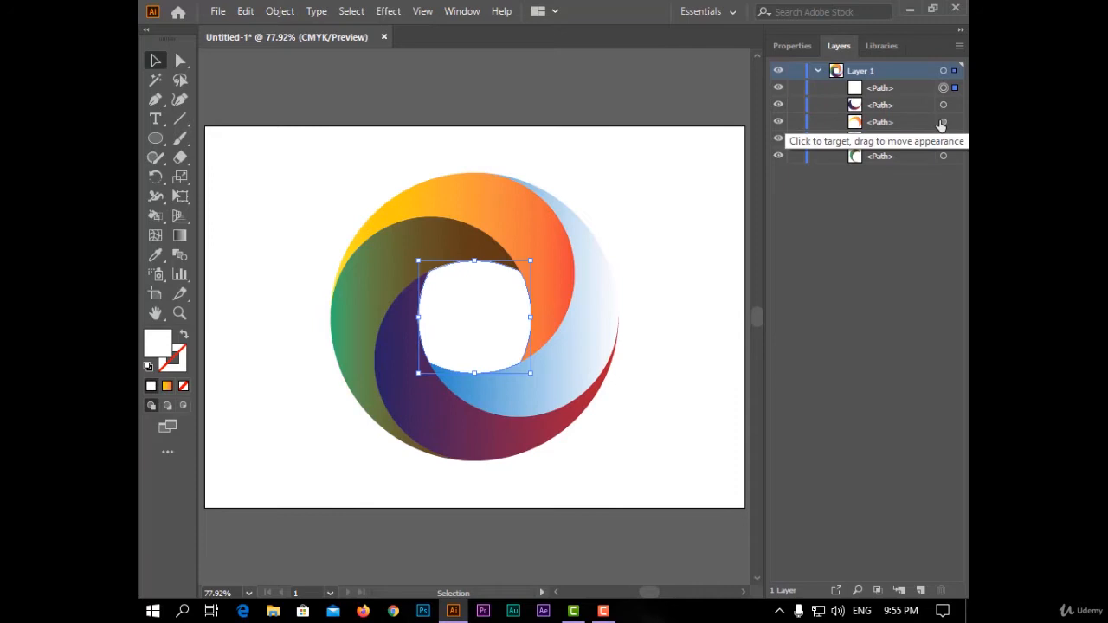
{"action": "left_click", "coordinate": [943, 121]}
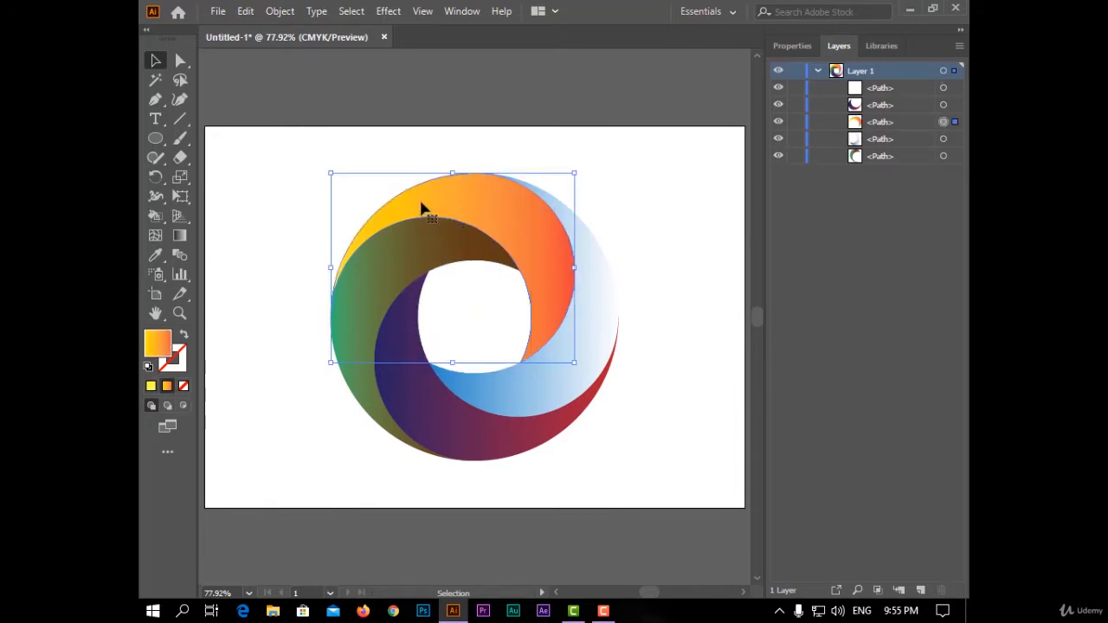
{"action": "left_click", "coordinate": [943, 139]}
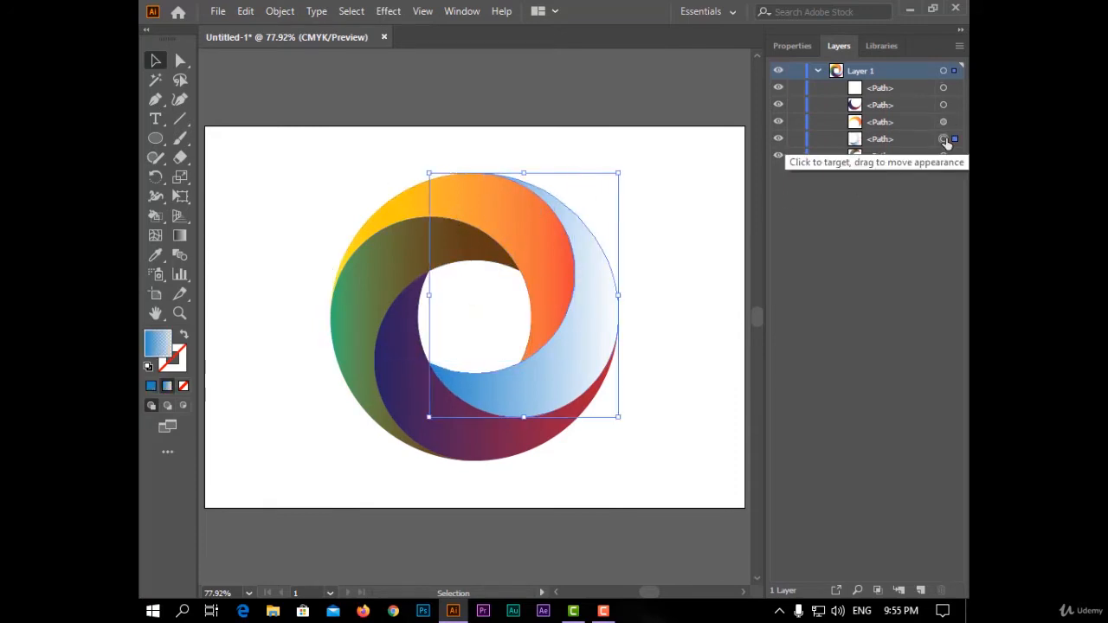
{"action": "left_click", "coordinate": [942, 156]}
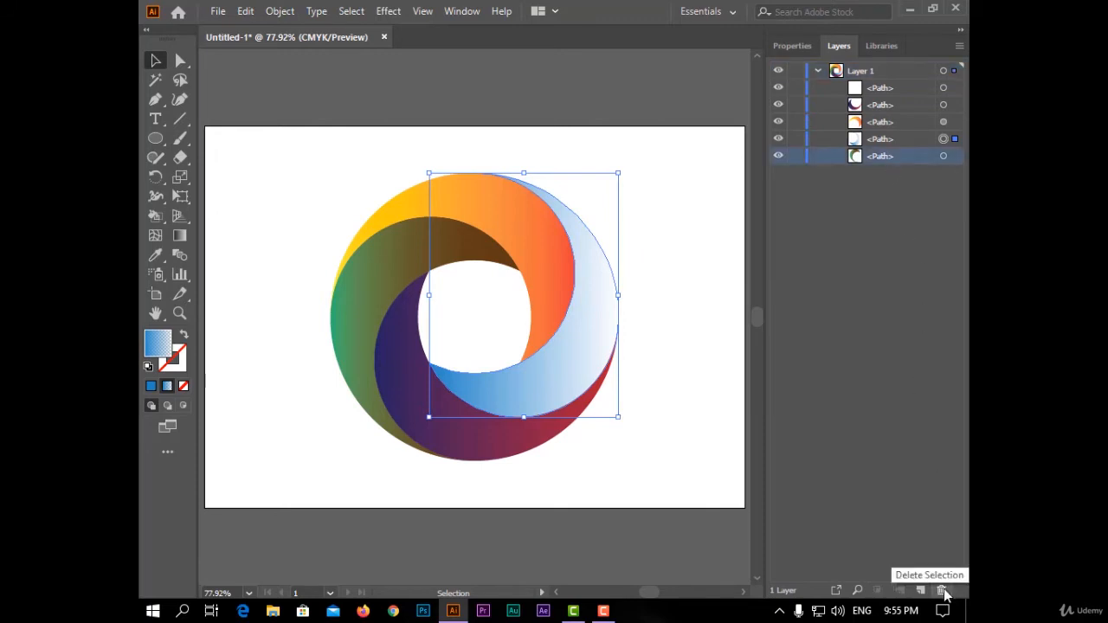
Delete and restore the green crescent, then select the orange crescent on the canvas.
{"action": "left_click", "coordinate": [942, 591]}
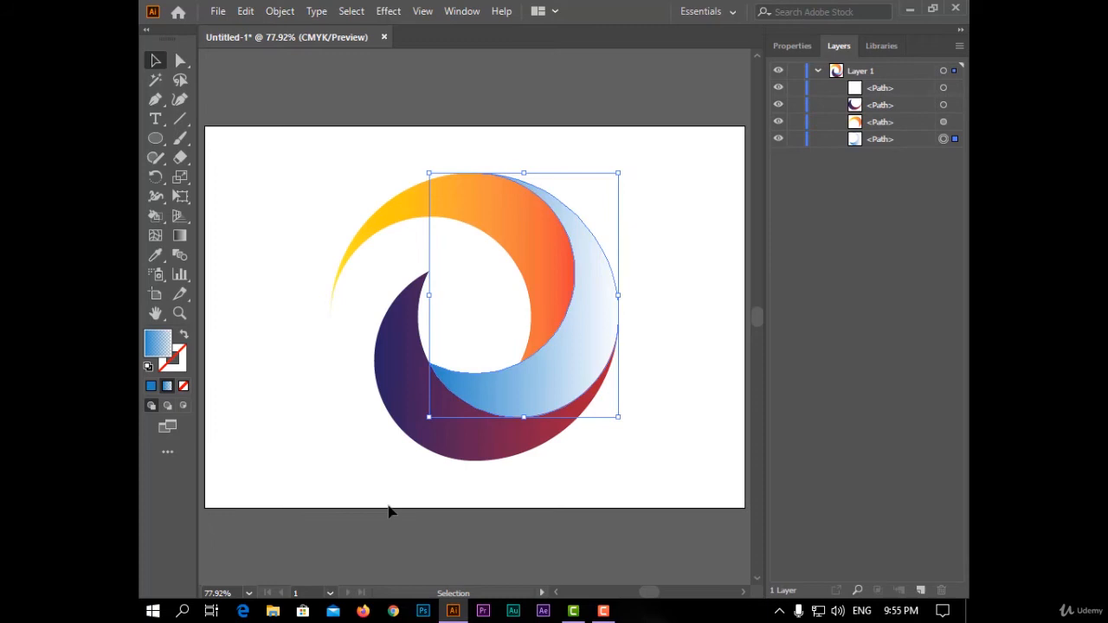
{"action": "left_click", "coordinate": [921, 591]}
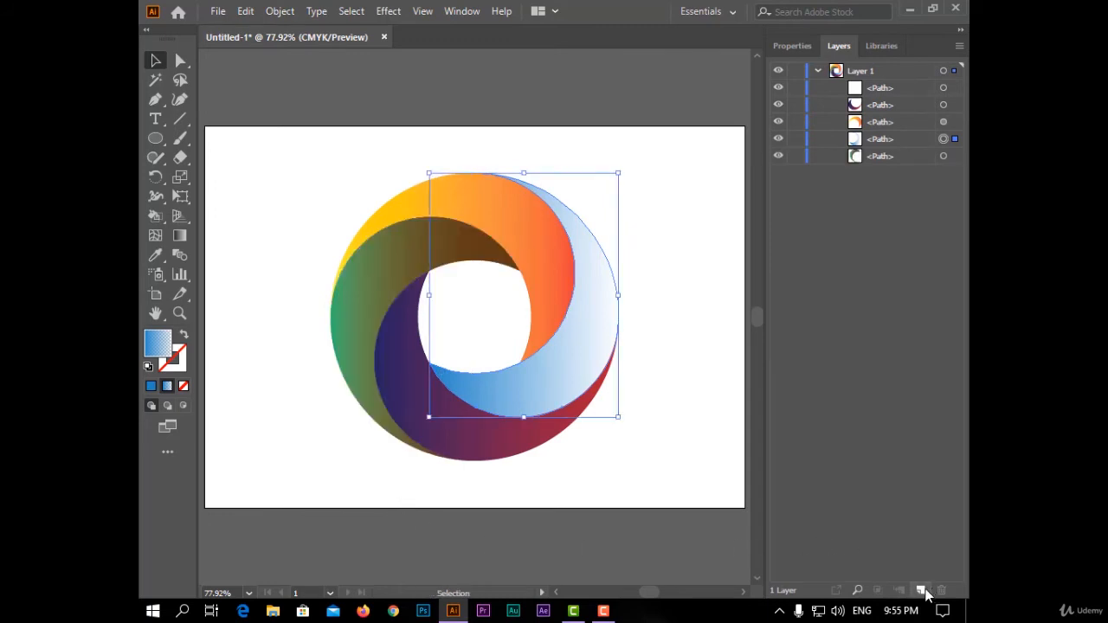
{"action": "mouse_move", "coordinate": [902, 590]}
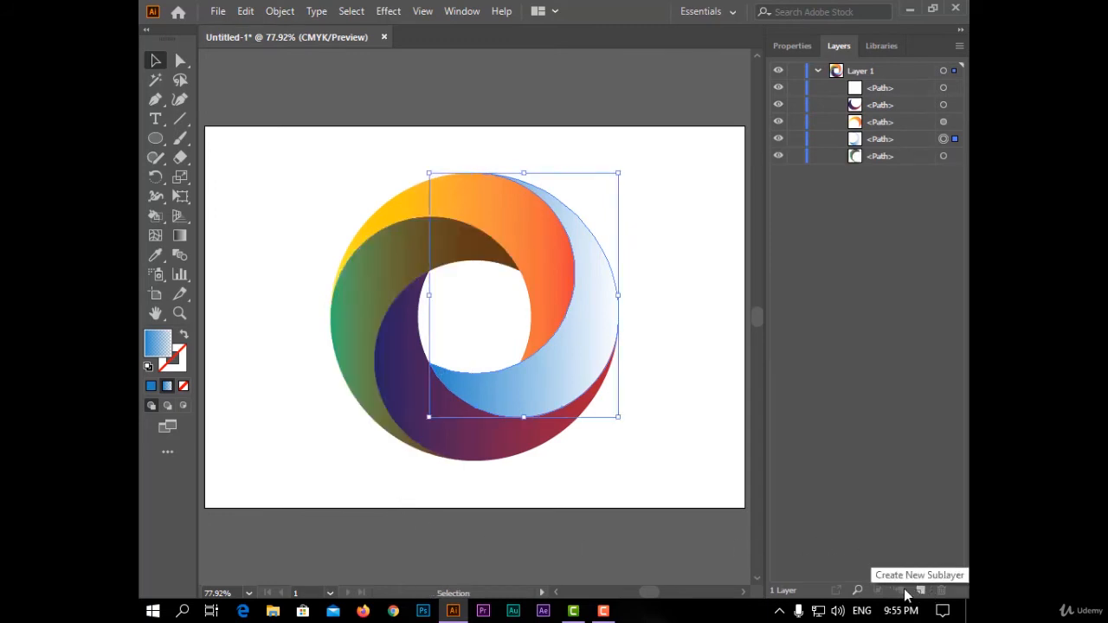
{"action": "mouse_move", "coordinate": [920, 590]}
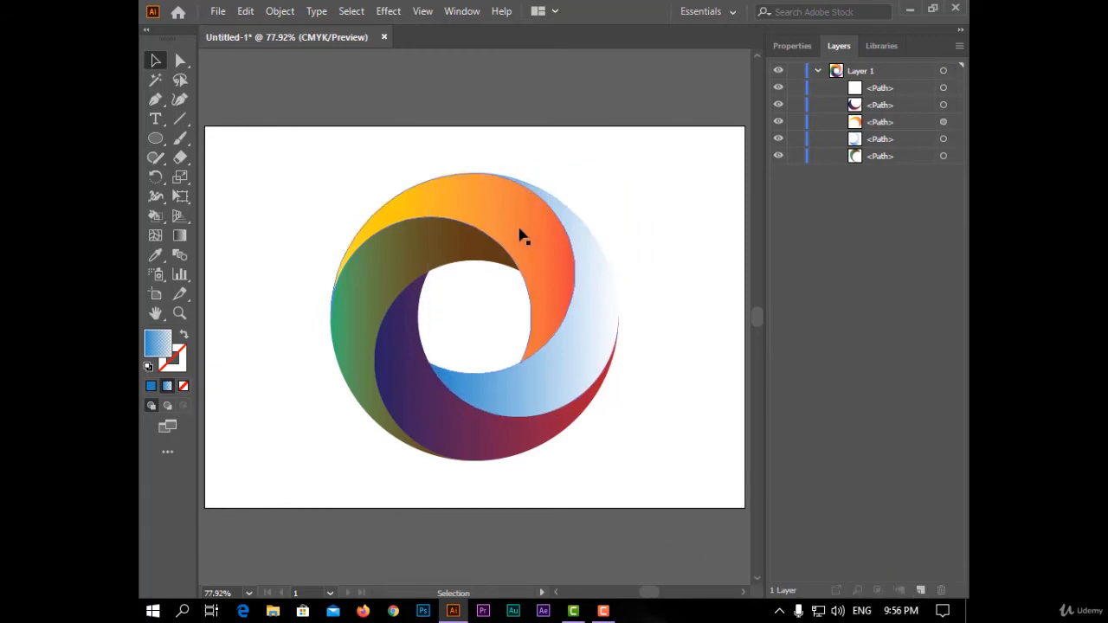
{"action": "left_click", "coordinate": [592, 242]}
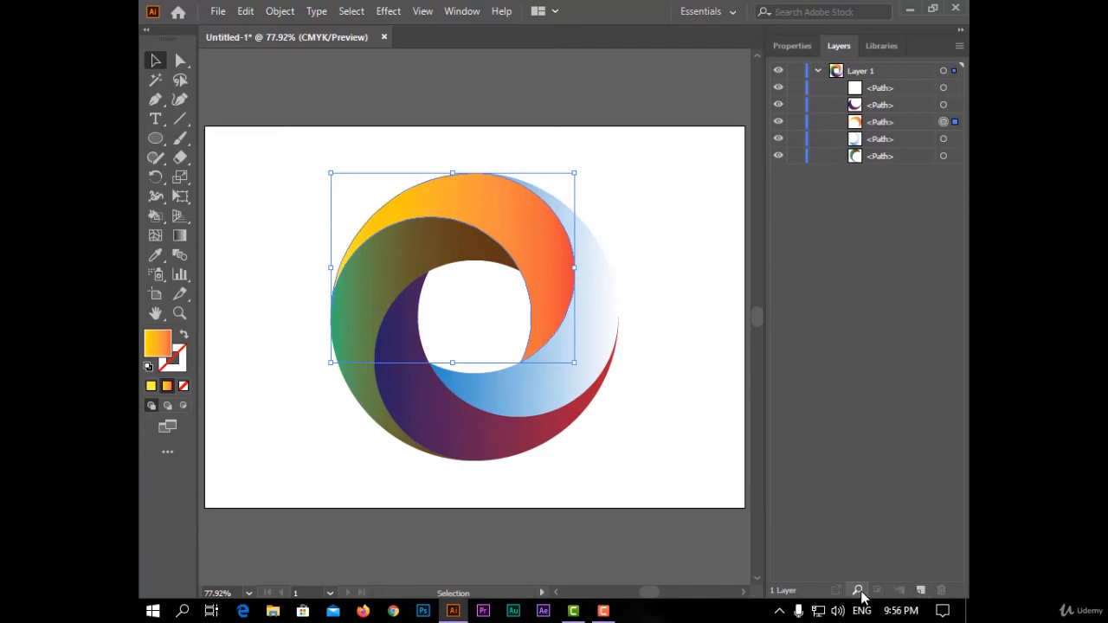
Target the orange crescent's path row and close the Asset Export panel.
{"action": "left_click", "coordinate": [879, 121]}
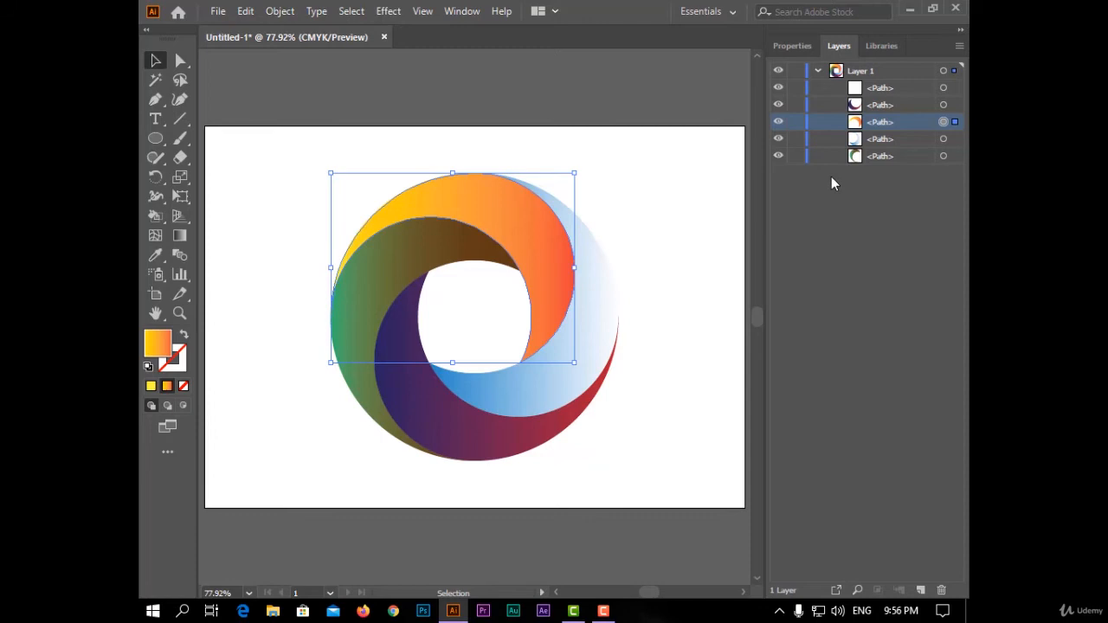
{"action": "mouse_move", "coordinate": [836, 589]}
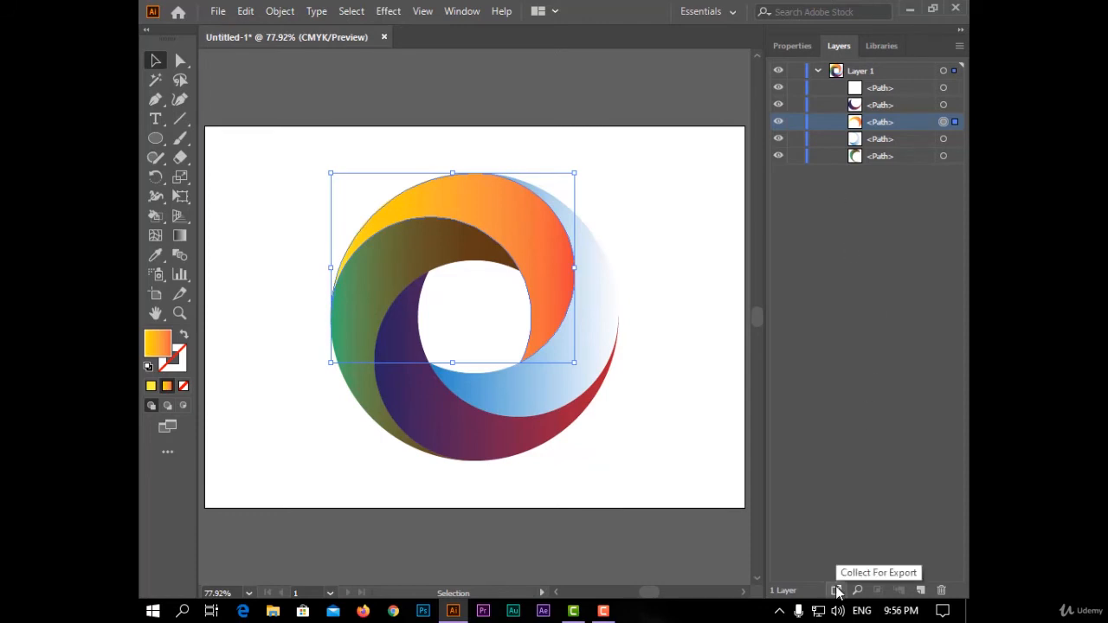
{"action": "mouse_move", "coordinate": [857, 590]}
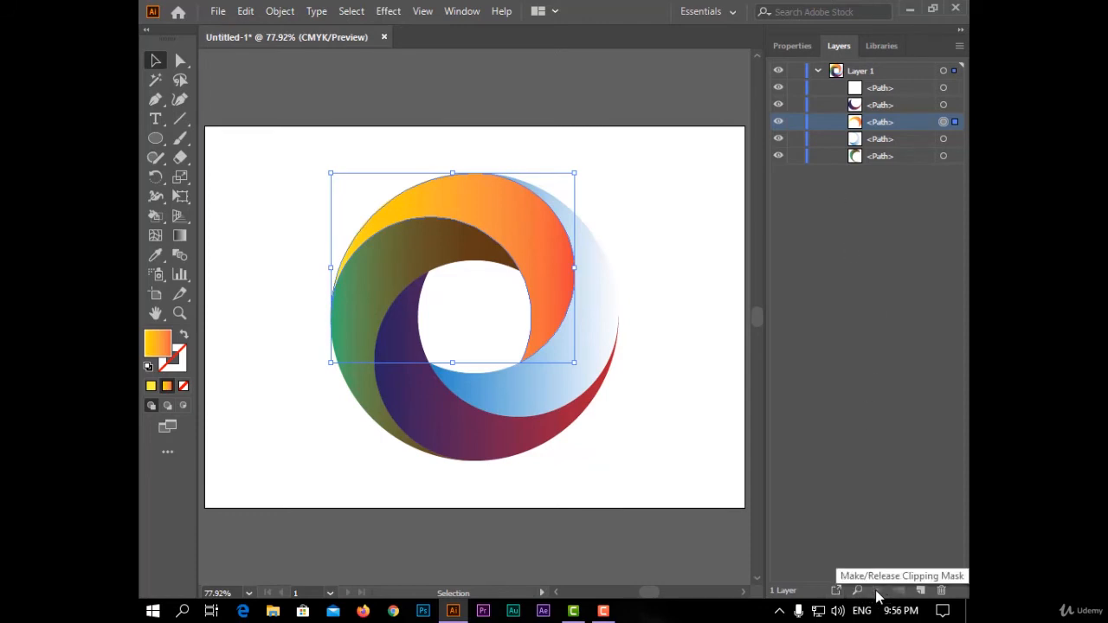
{"action": "mouse_move", "coordinate": [835, 591]}
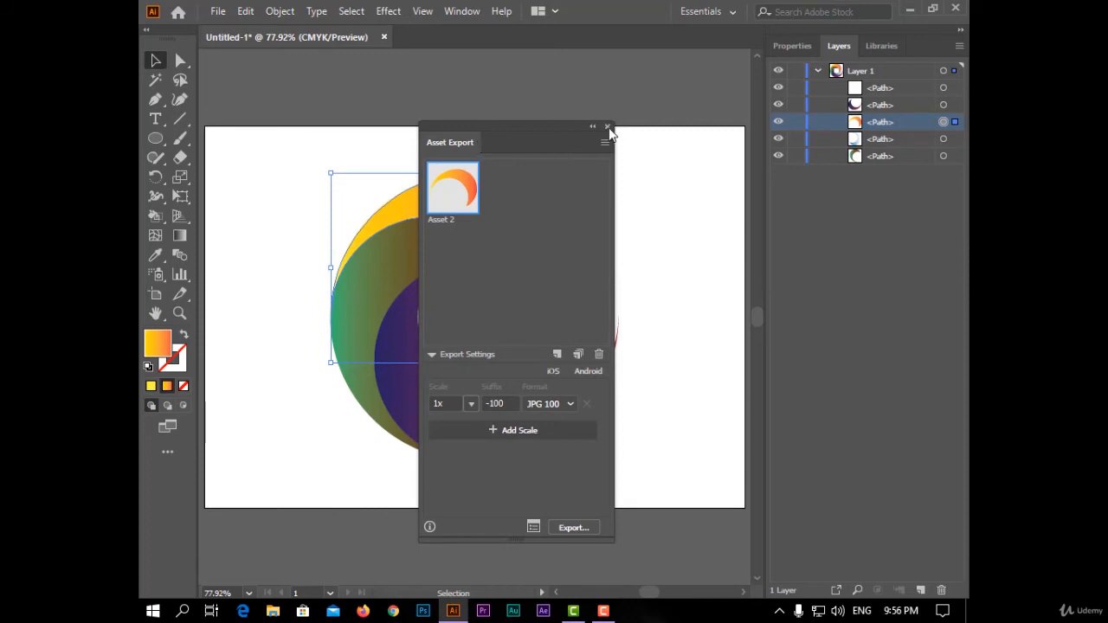
{"action": "left_click", "coordinate": [607, 127]}
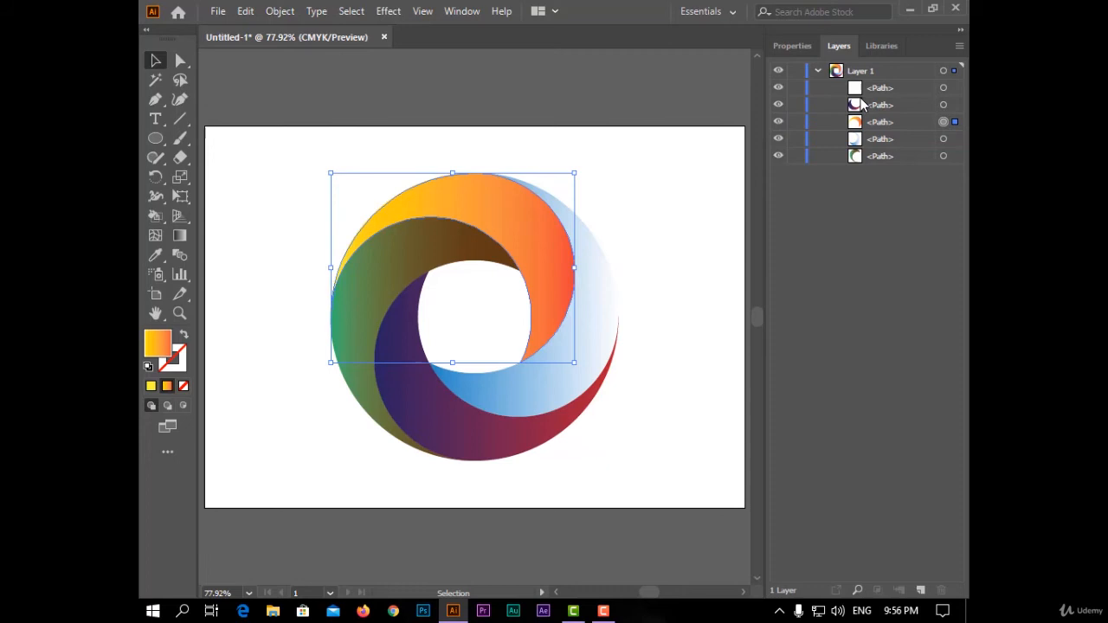
Set the Layers panel row size to a custom 90 pixels in Panel Options.
{"action": "left_click", "coordinate": [959, 46]}
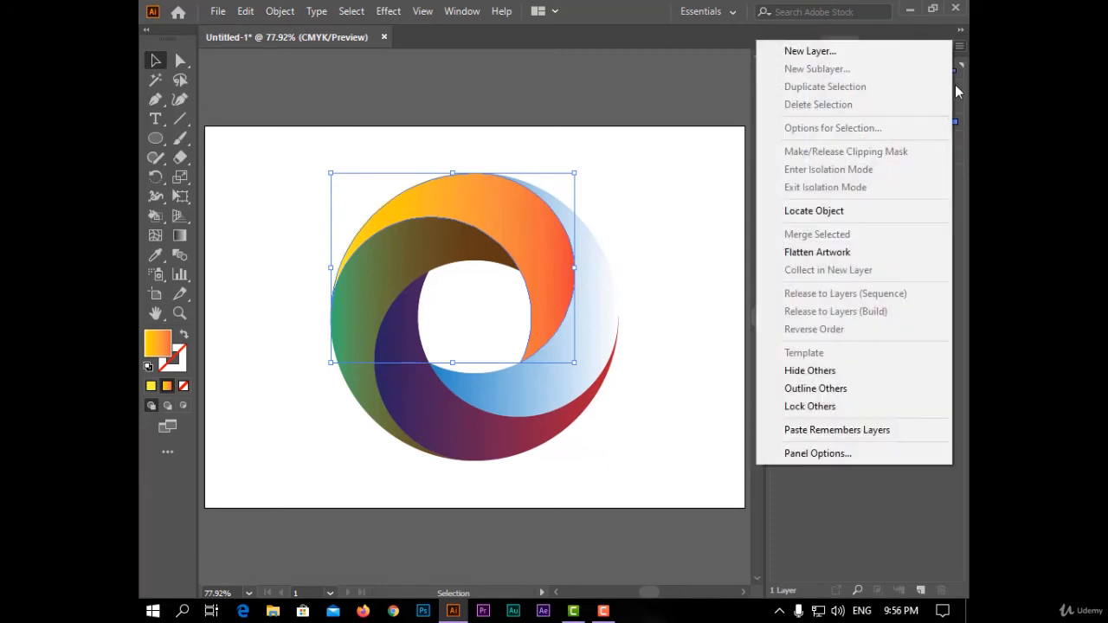
{"action": "left_click", "coordinate": [817, 453]}
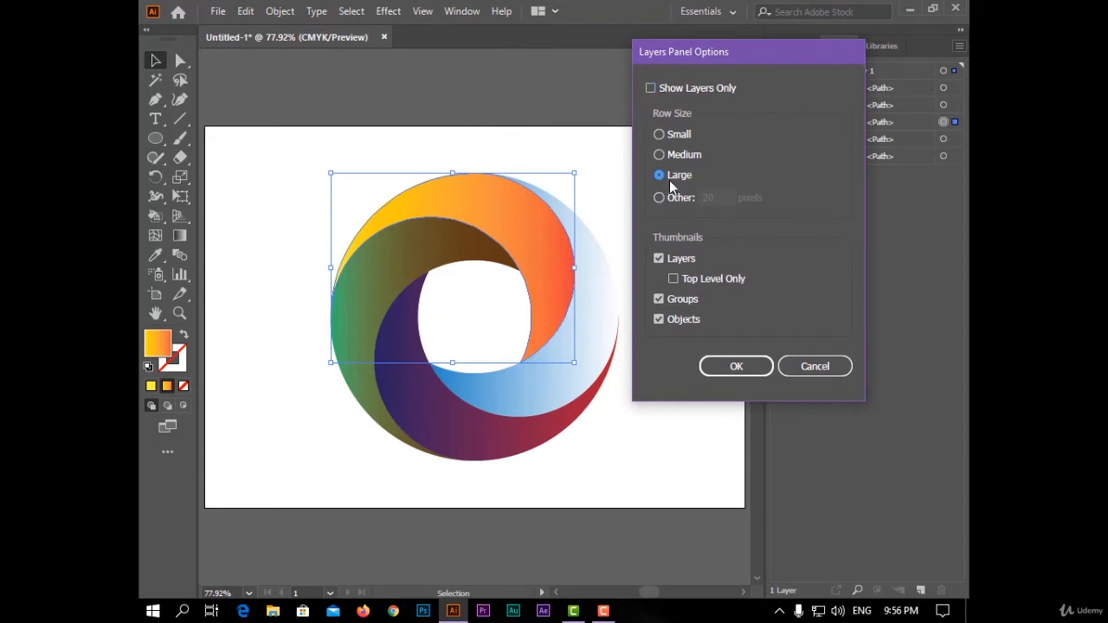
{"action": "left_click", "coordinate": [658, 198]}
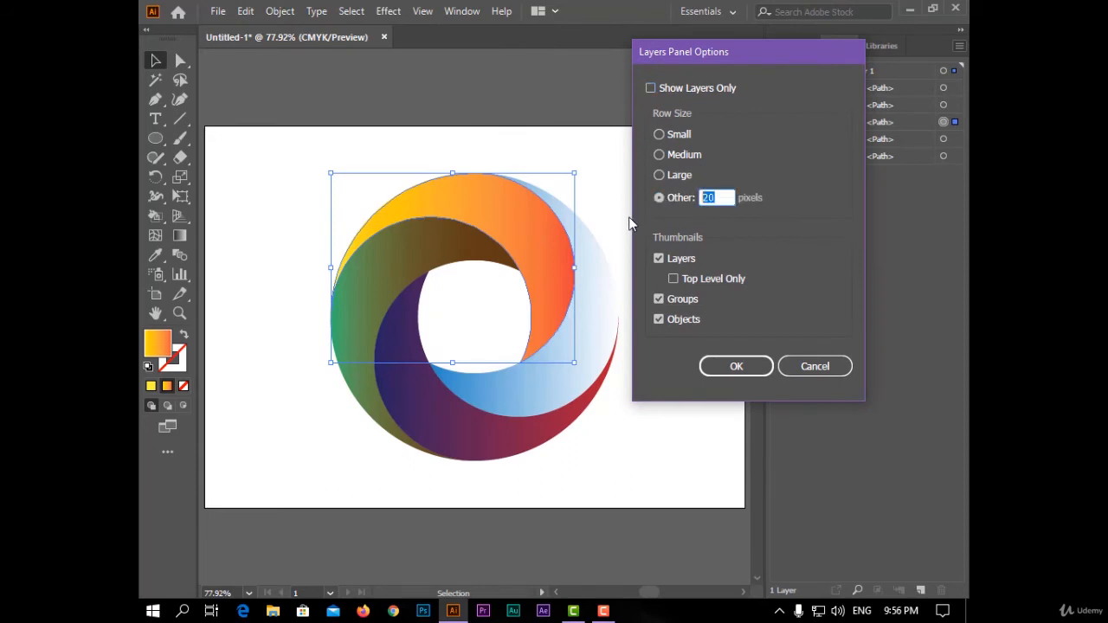
{"action": "type", "text": "90"}
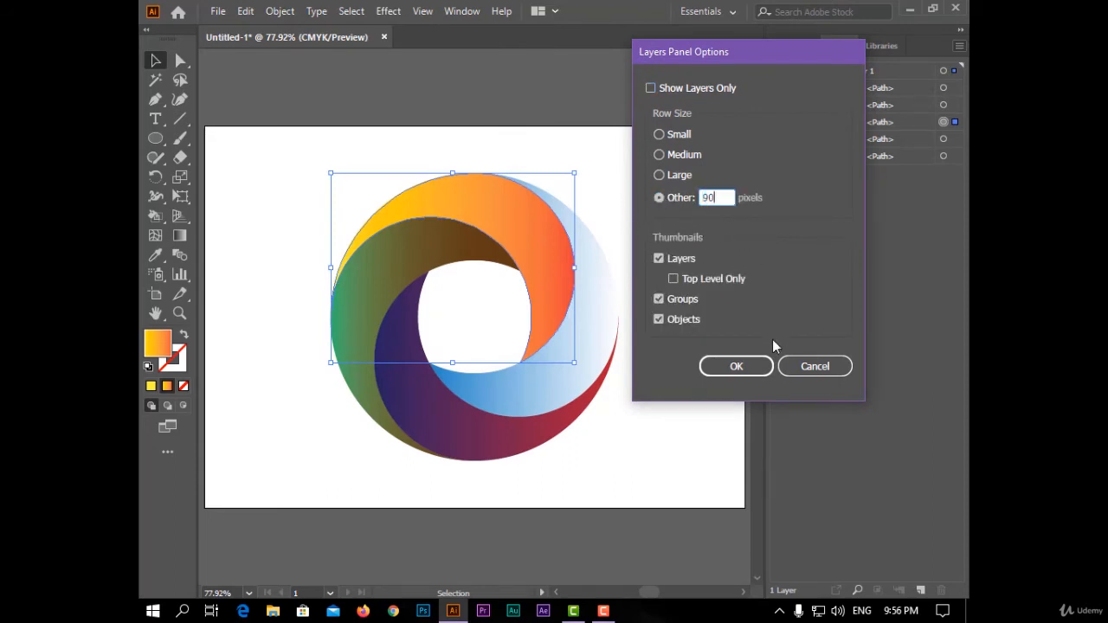
{"action": "left_click", "coordinate": [735, 365]}
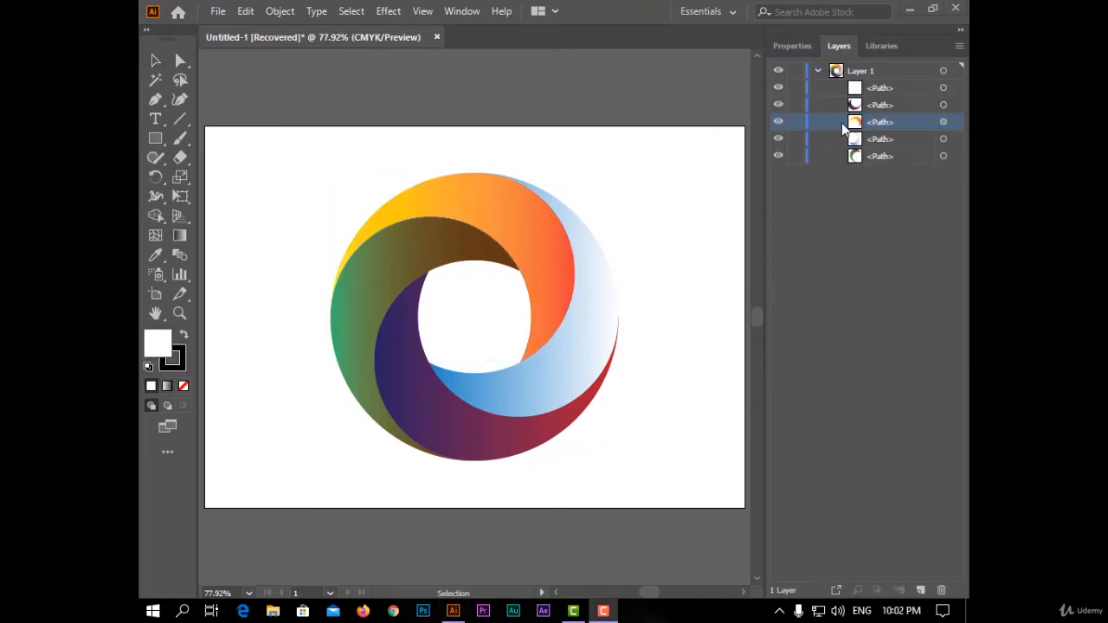
{"action": "double_click", "coordinate": [879, 121]}
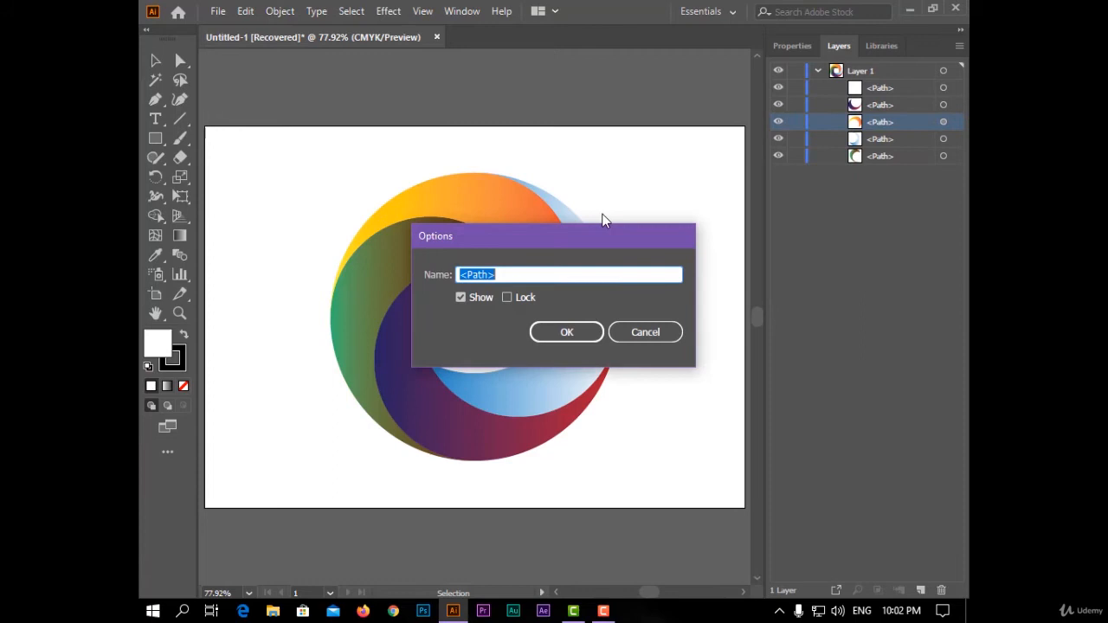
{"action": "left_click_drag", "start_coordinate": [554, 235], "coordinate": [593, 214]}
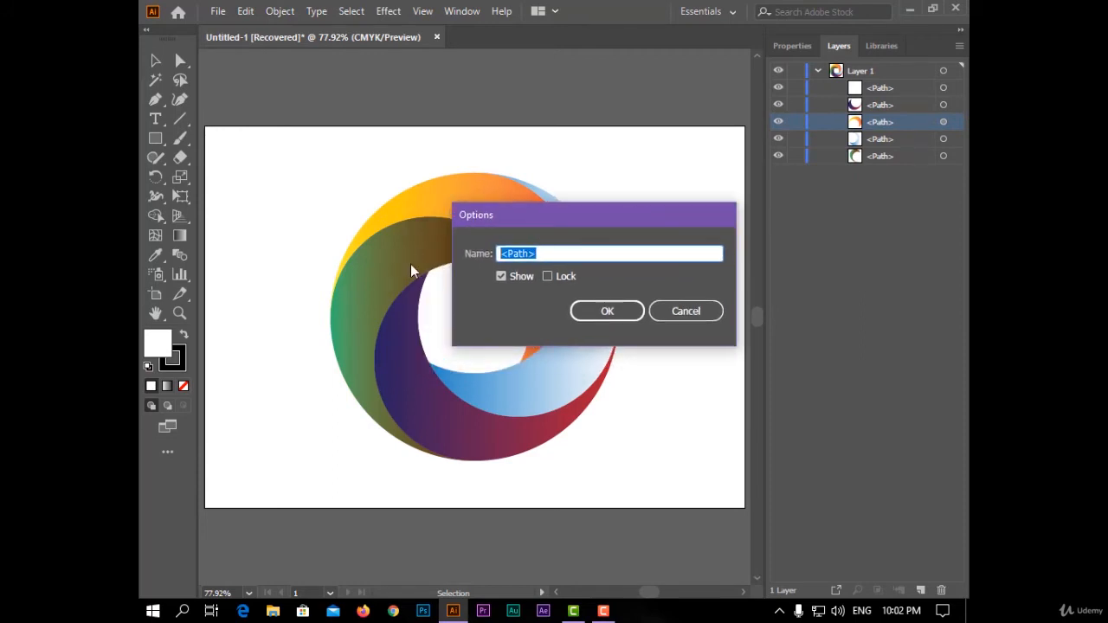
{"action": "type", "text": "maugvf"}
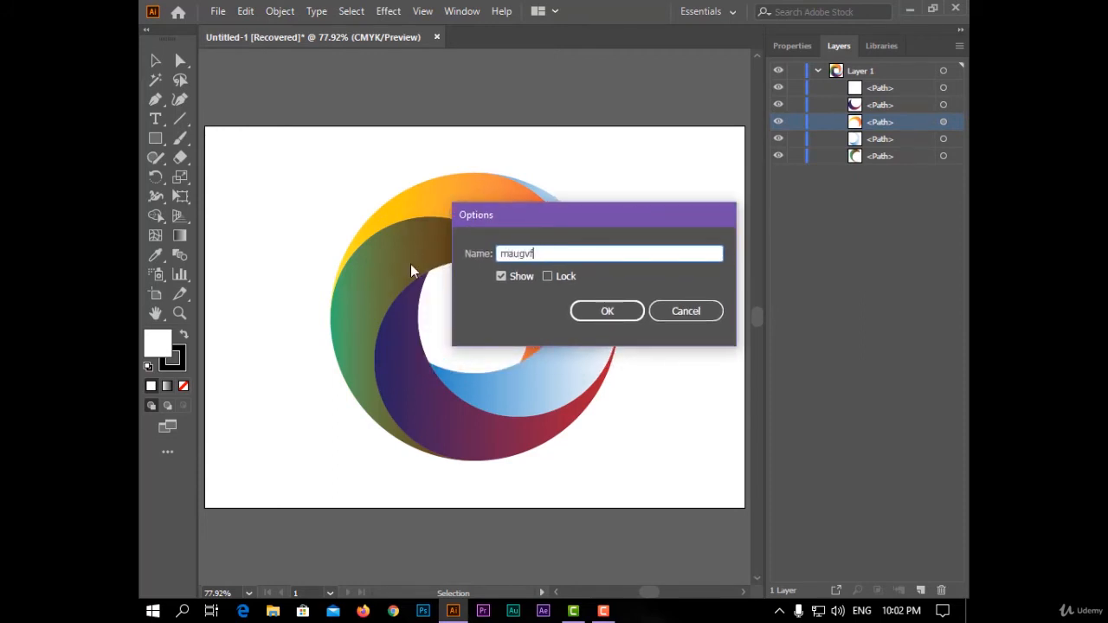
{"action": "mouse_move", "coordinate": [686, 311]}
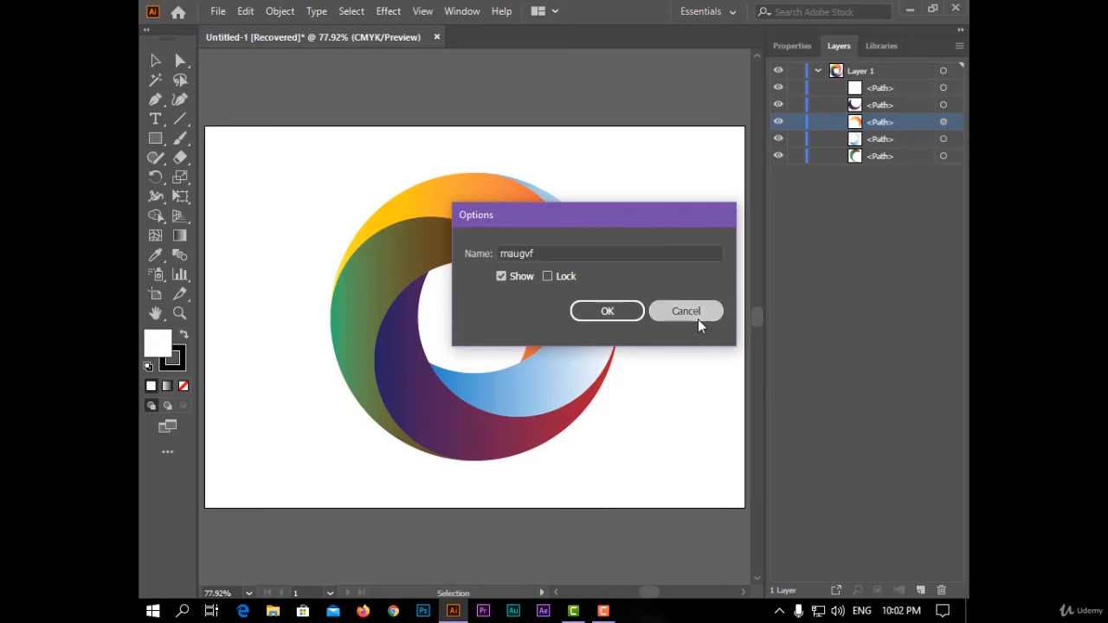
{"action": "left_click", "coordinate": [686, 310]}
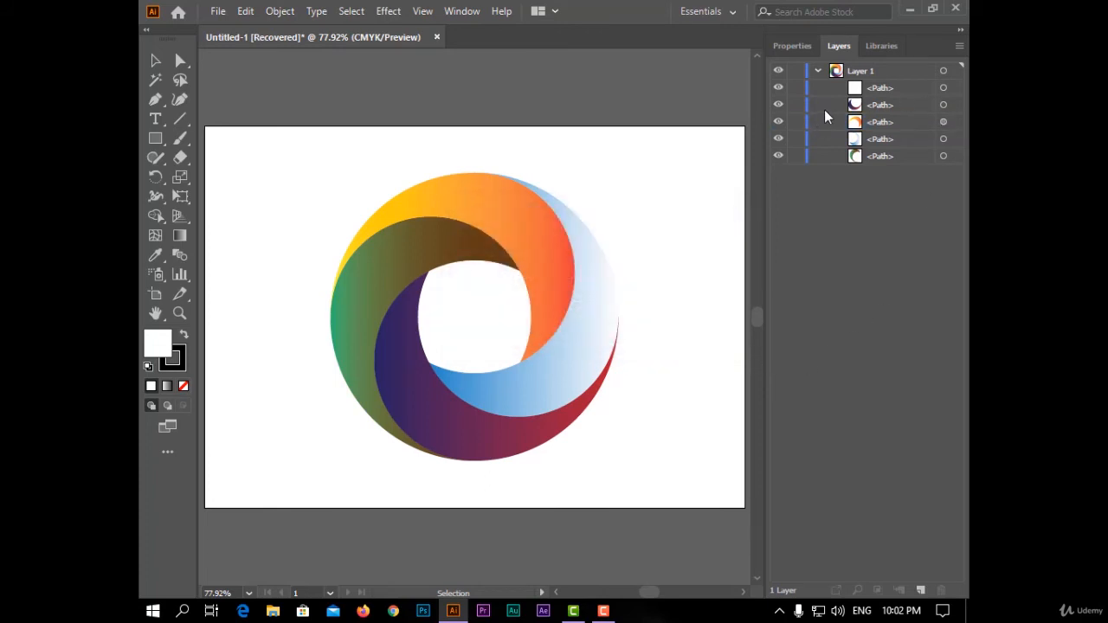
{"action": "mouse_move", "coordinate": [878, 135]}
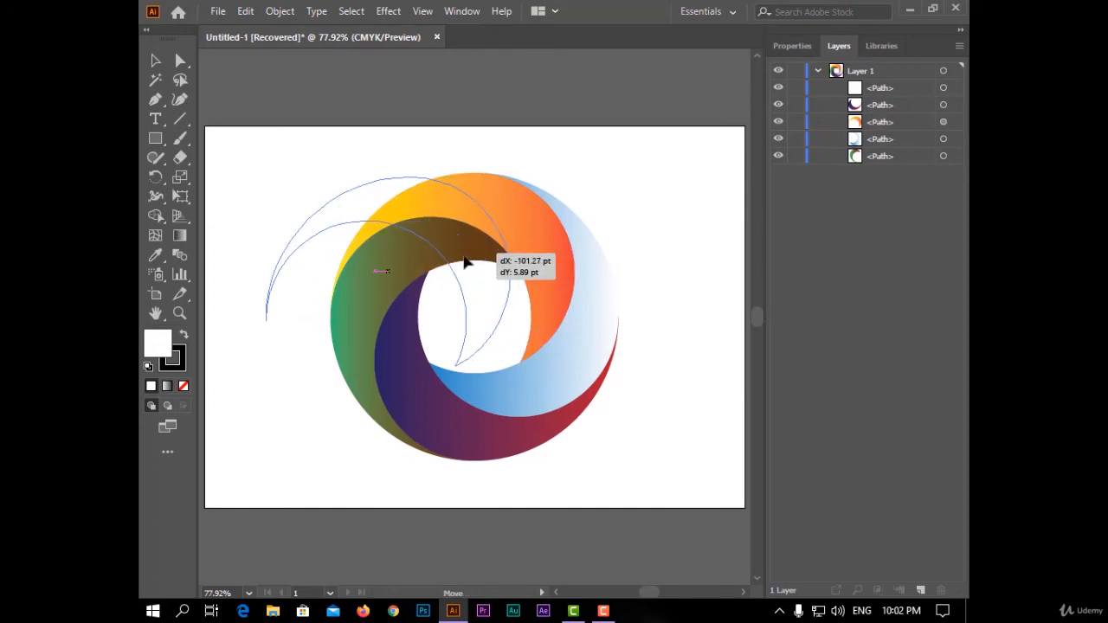
Drag the yellow-orange crescent out of place and select the green-to-brown crescent.
{"action": "left_click_drag", "start_coordinate": [467, 264], "coordinate": [476, 312]}
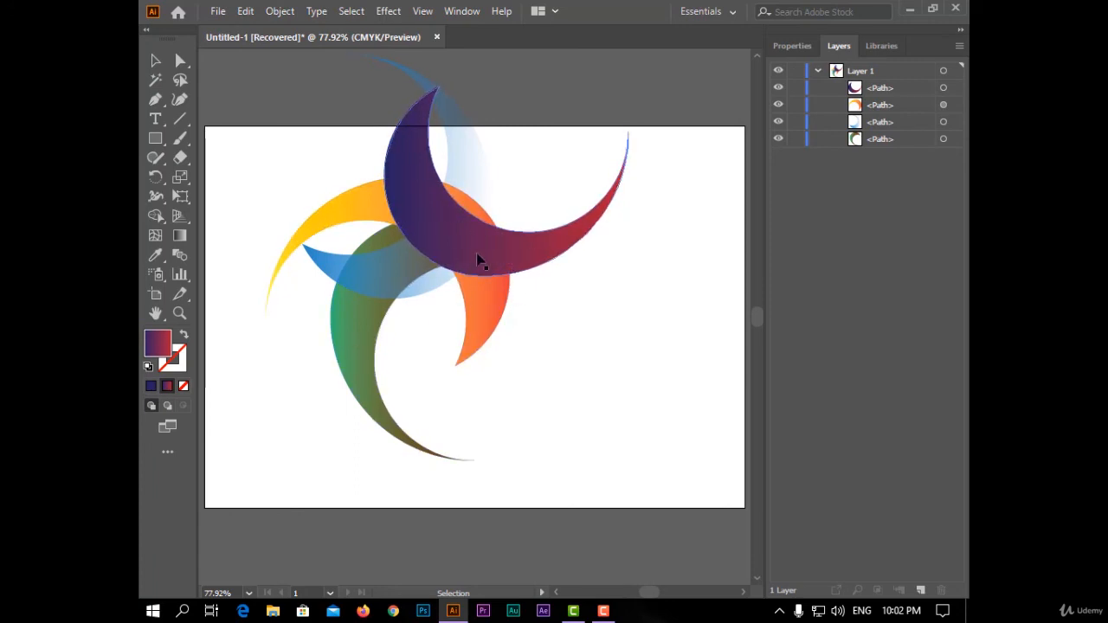
{"action": "left_click", "coordinate": [398, 381]}
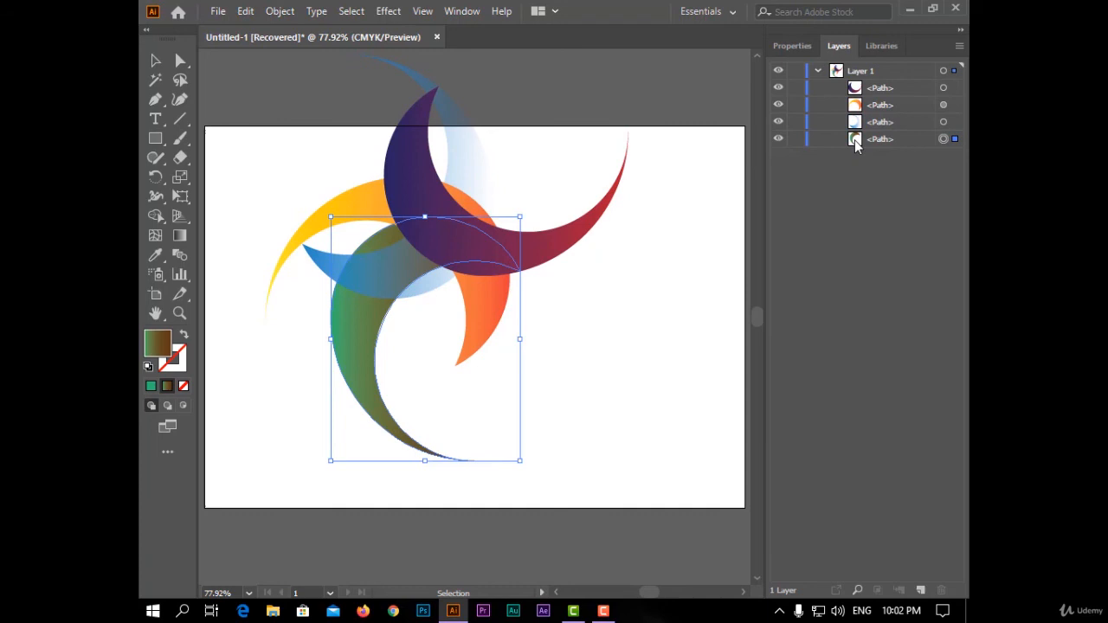
{"action": "mouse_move", "coordinate": [836, 143]}
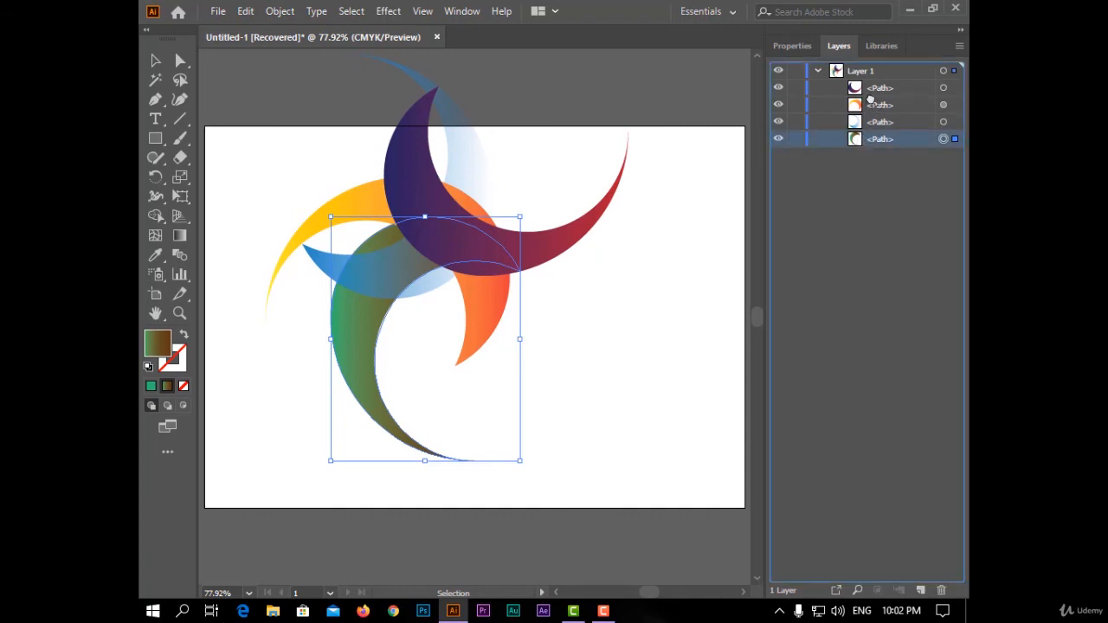
Move the green crescent's layer row to the top, then deselect on the artboard.
{"action": "left_click", "coordinate": [879, 88]}
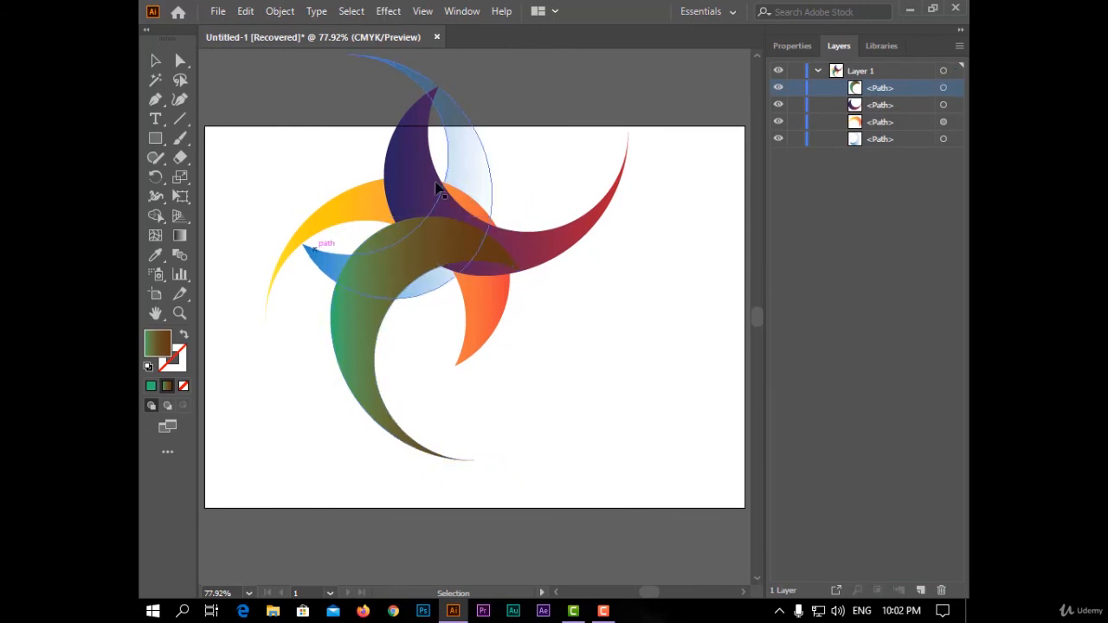
{"action": "left_click", "coordinate": [632, 387]}
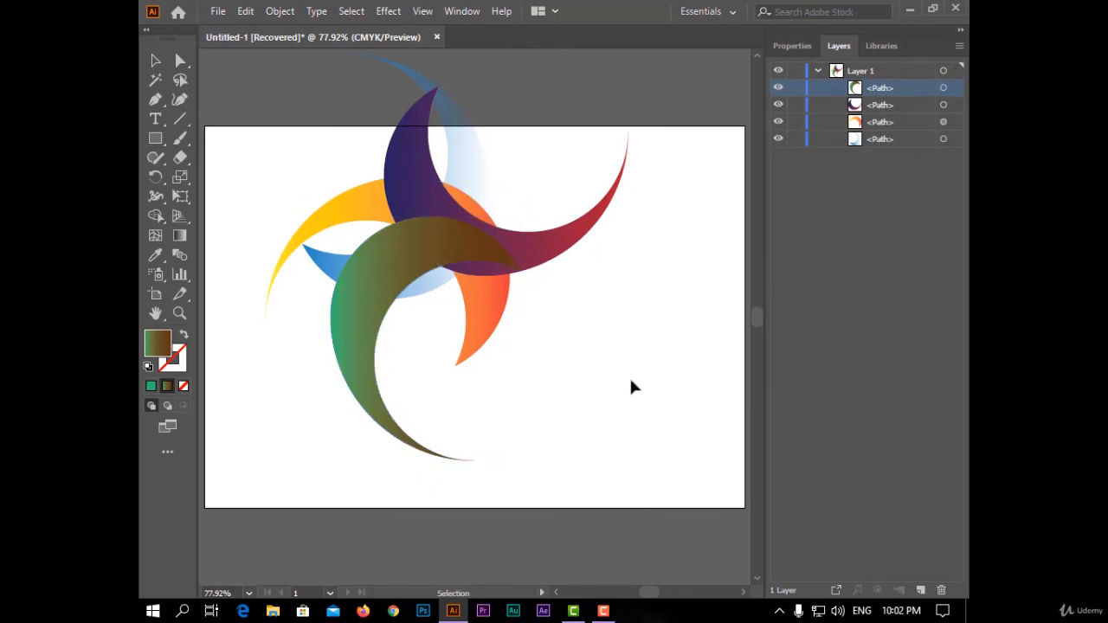